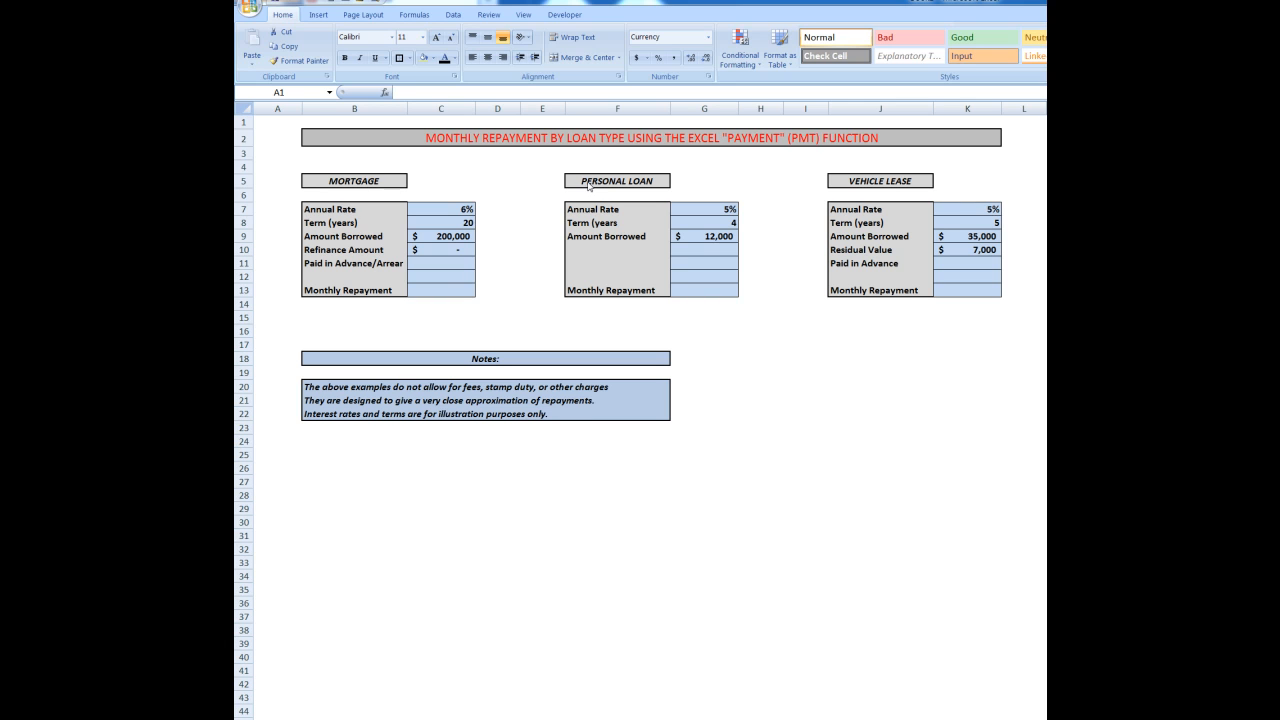
pyautogui.moveTo(880, 186)
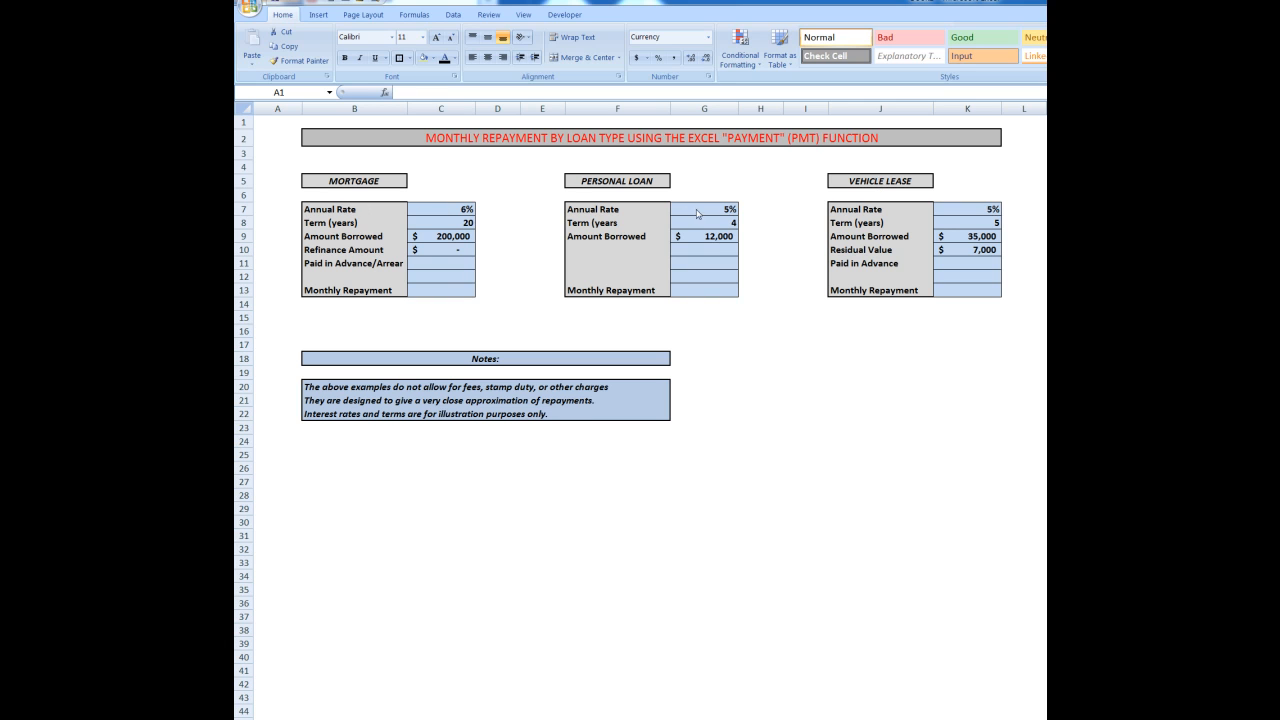
pyautogui.moveTo(972, 254)
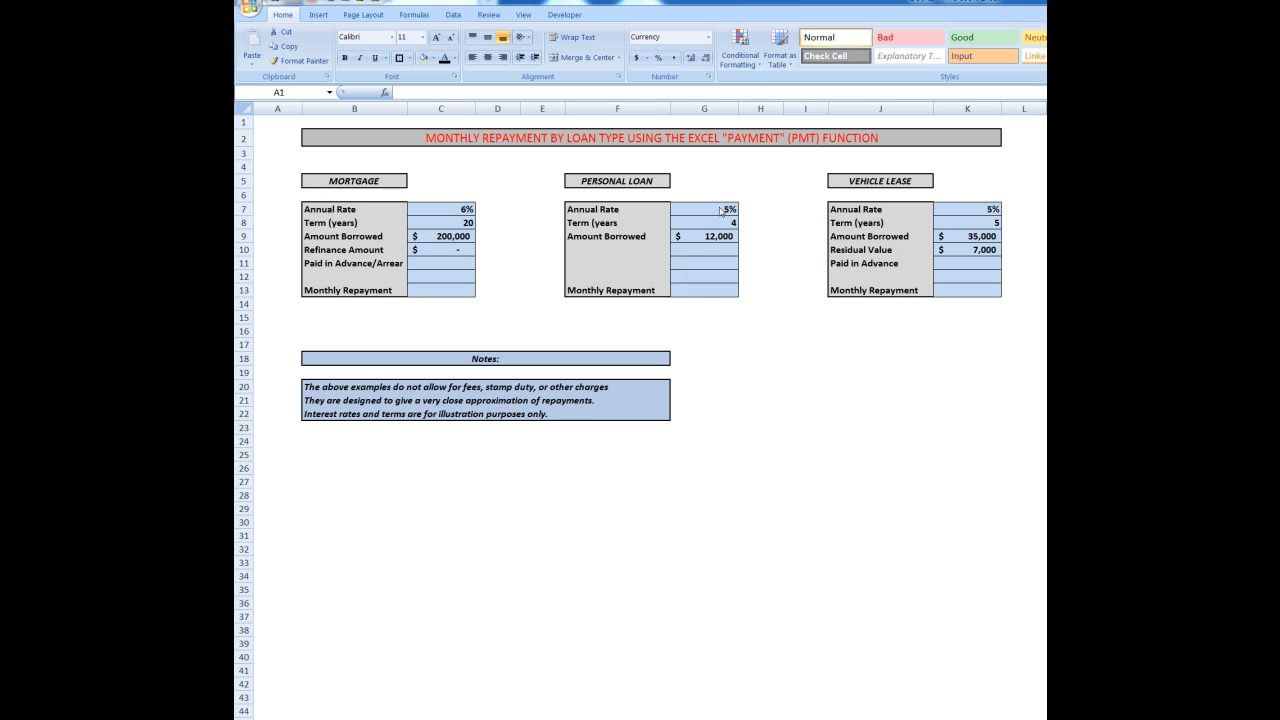
pyautogui.moveTo(956, 214)
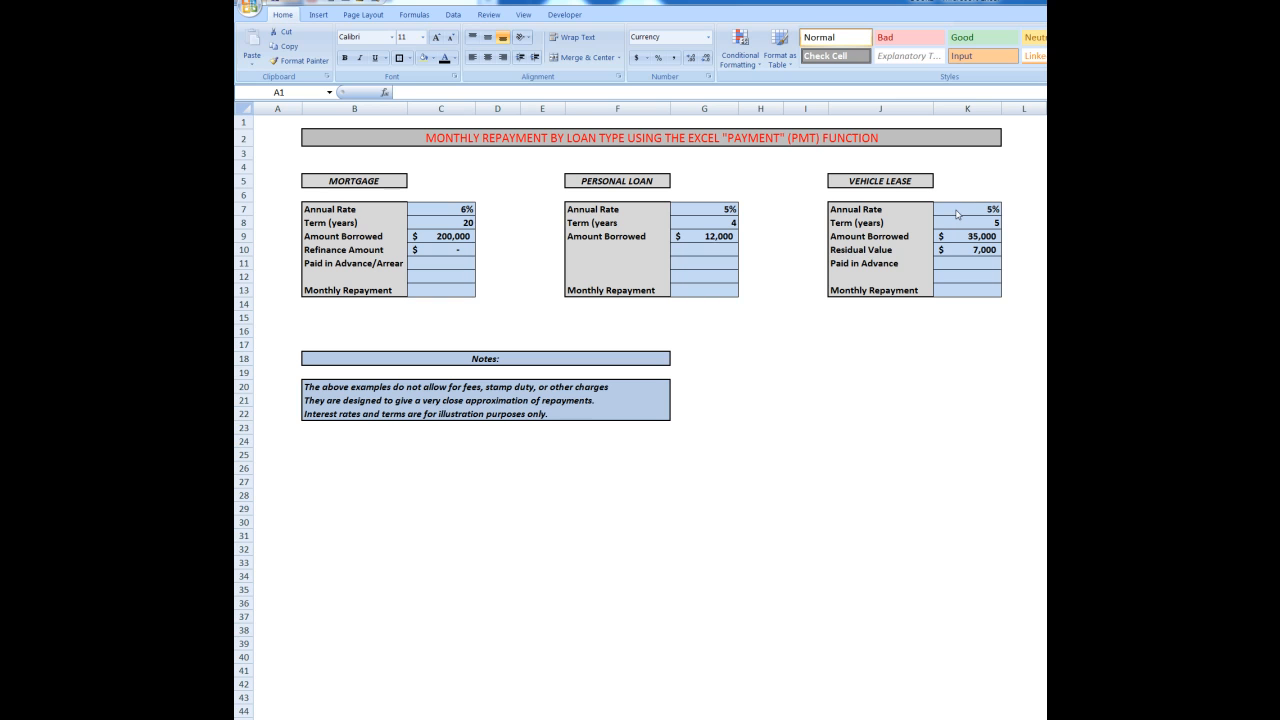
pyautogui.moveTo(604, 294)
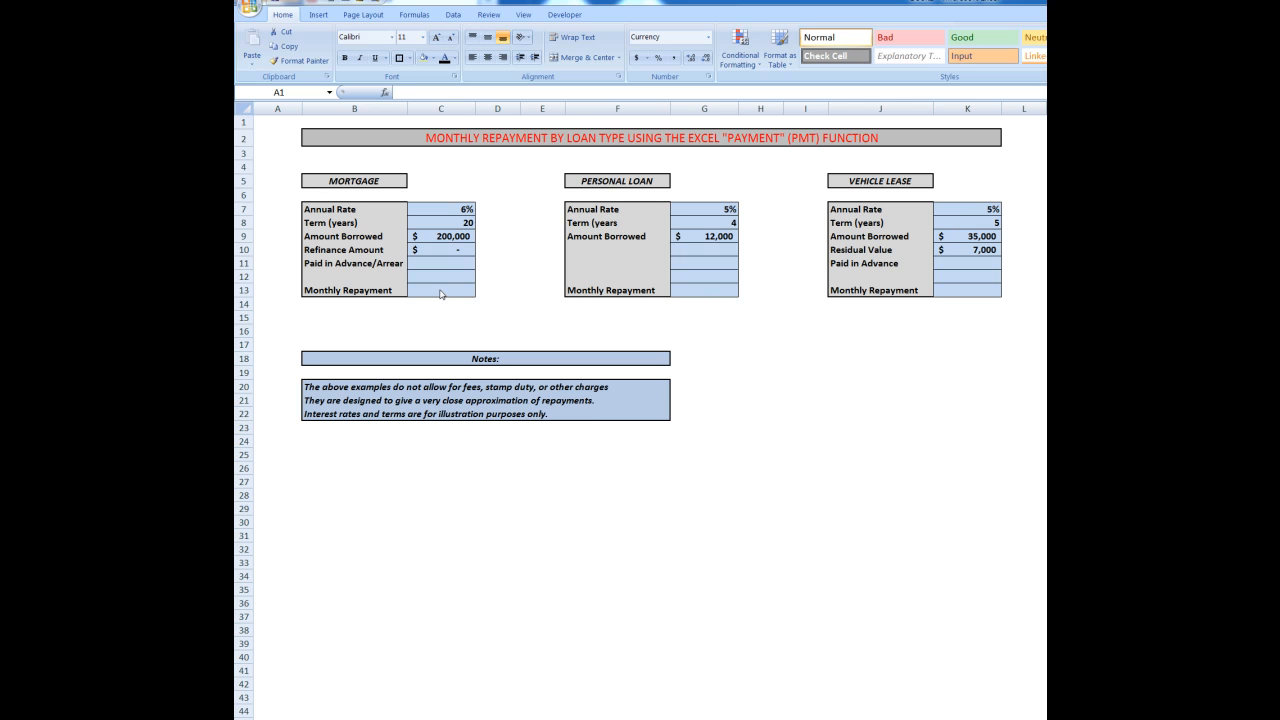
# Choose the PMT function from the Financial category for the mortgage repayment cell C13.
pyautogui.click(440, 288)
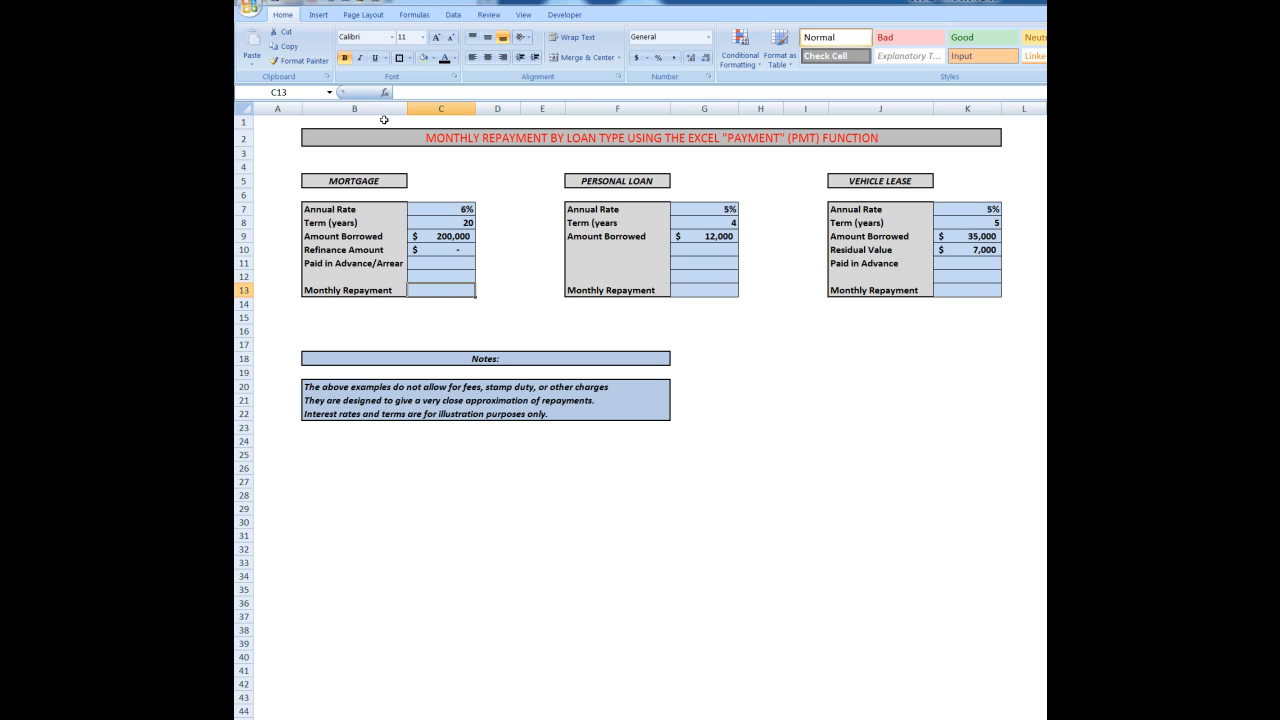
pyautogui.moveTo(384, 92)
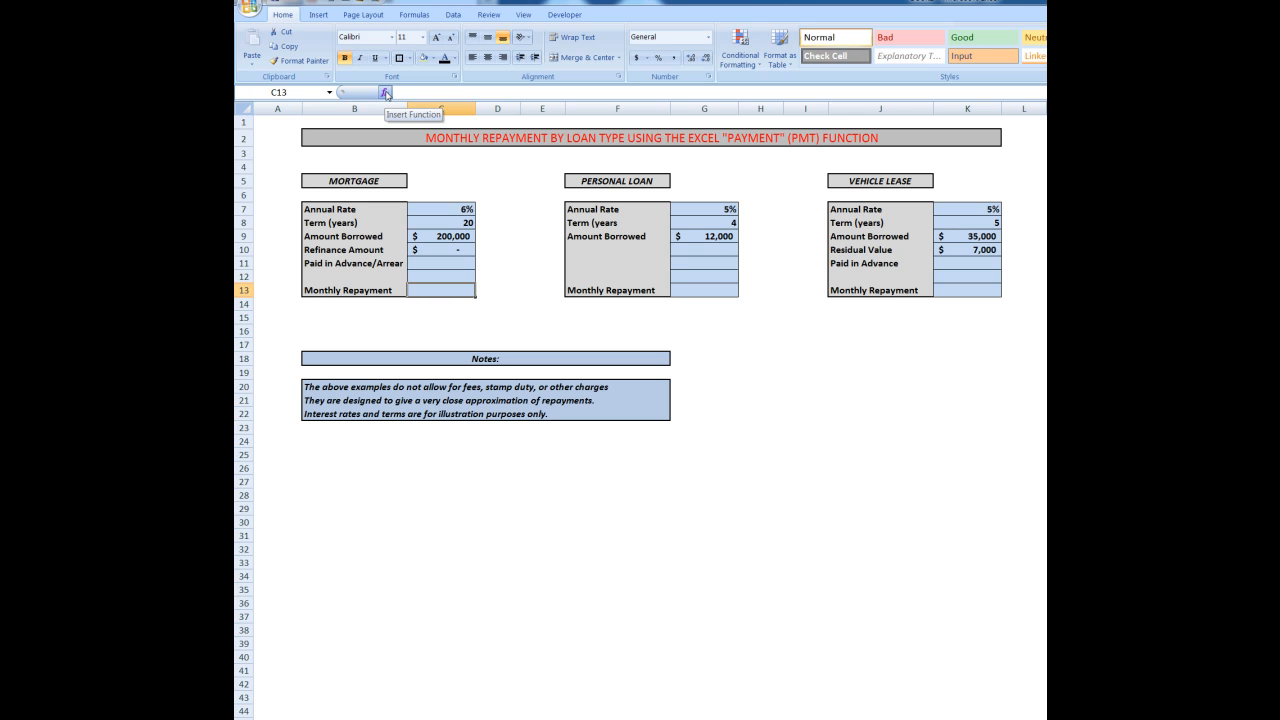
pyautogui.click(384, 92)
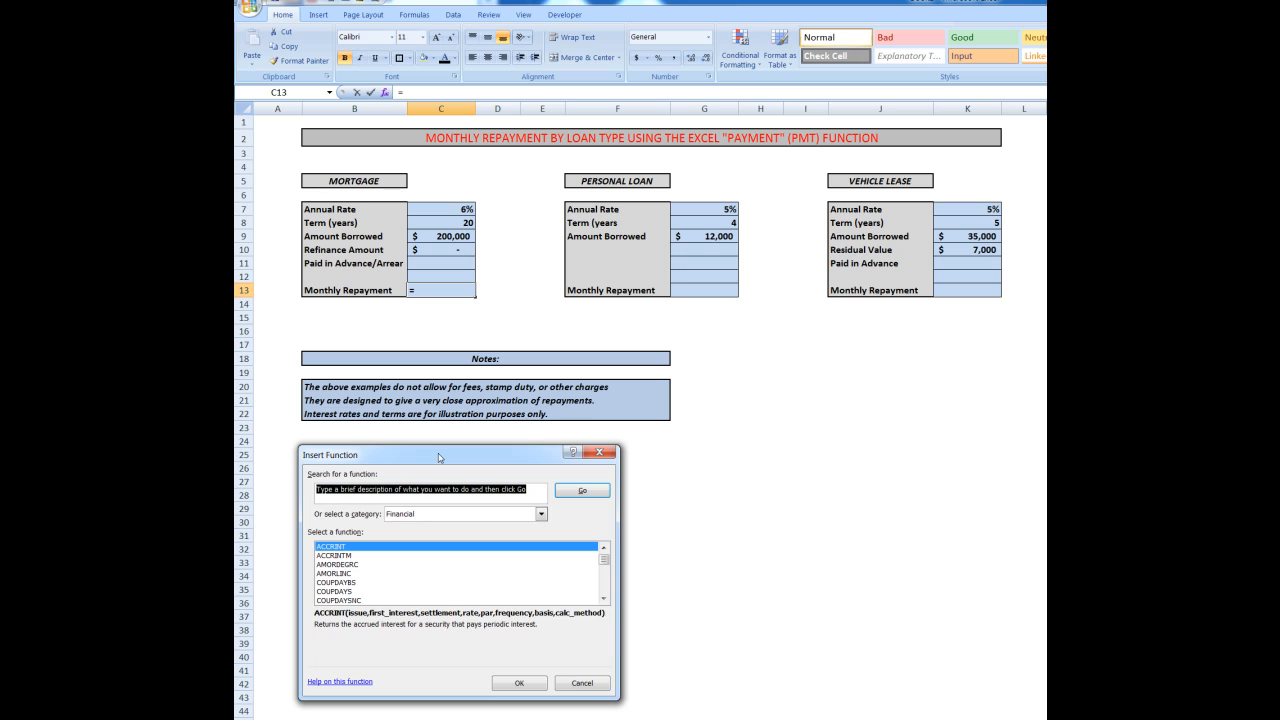
pyautogui.moveTo(452, 524)
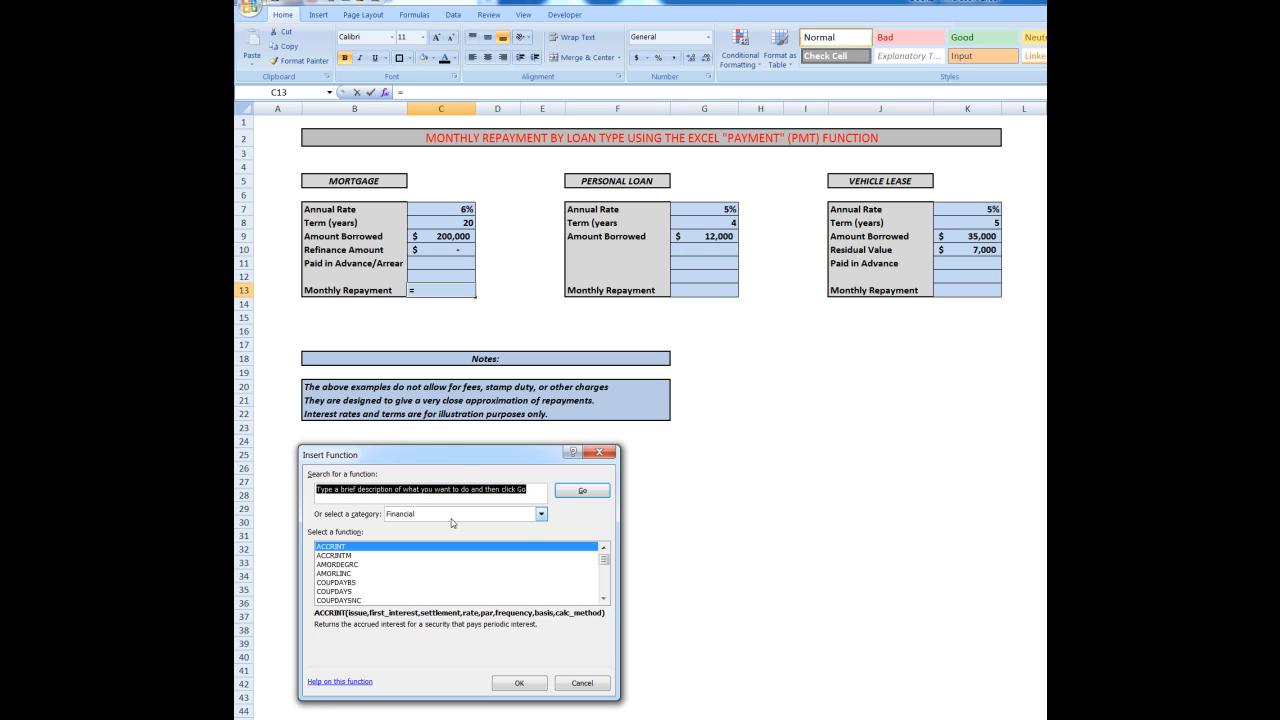
pyautogui.click(540, 514)
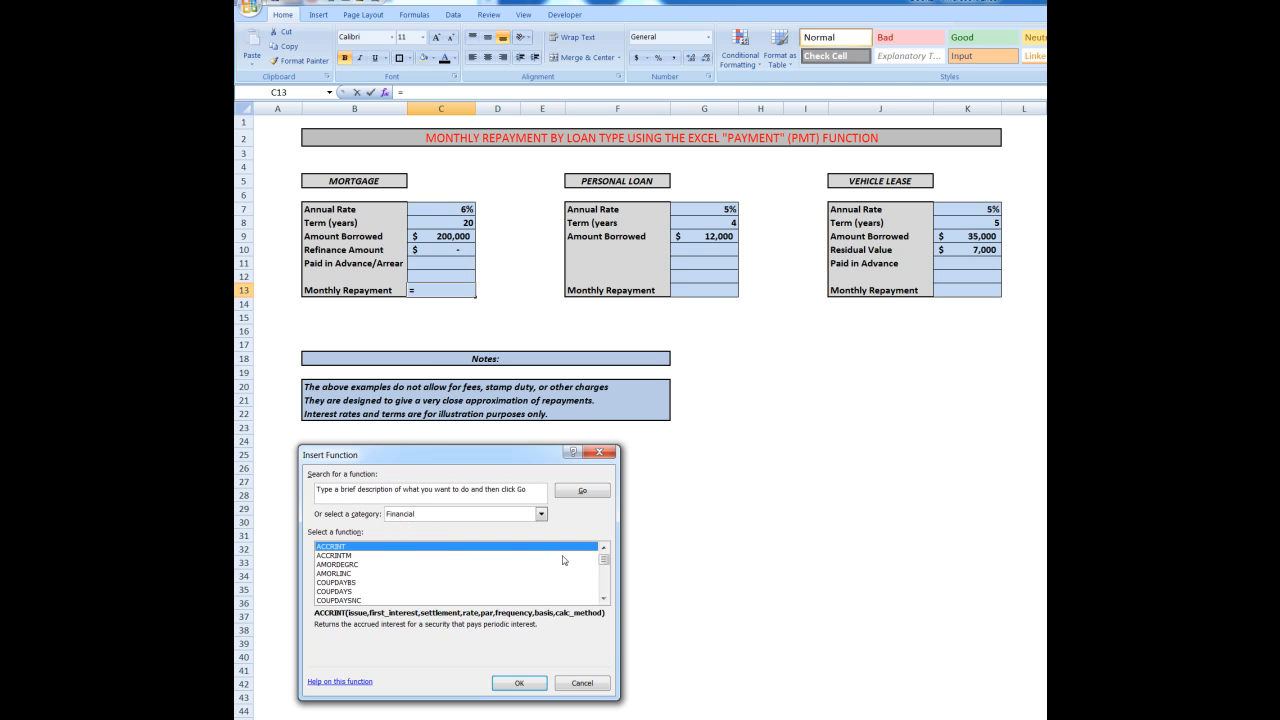
pyautogui.click(604, 572)
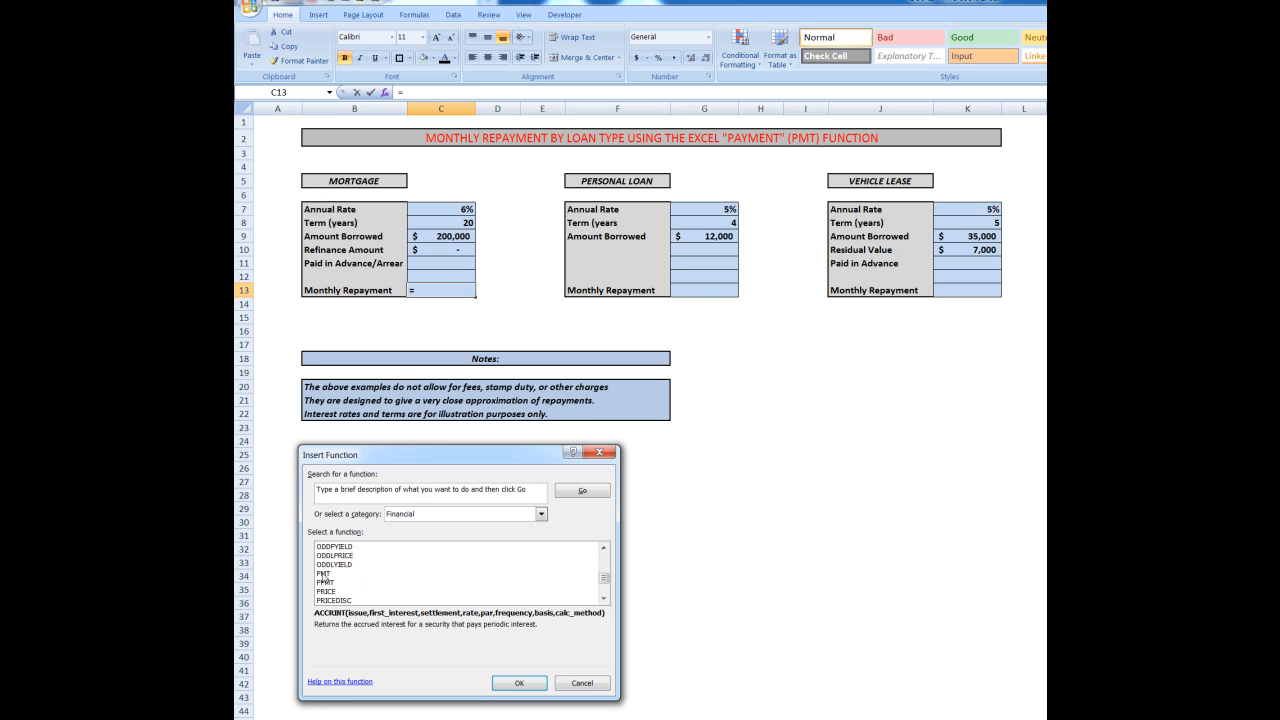
pyautogui.click(326, 572)
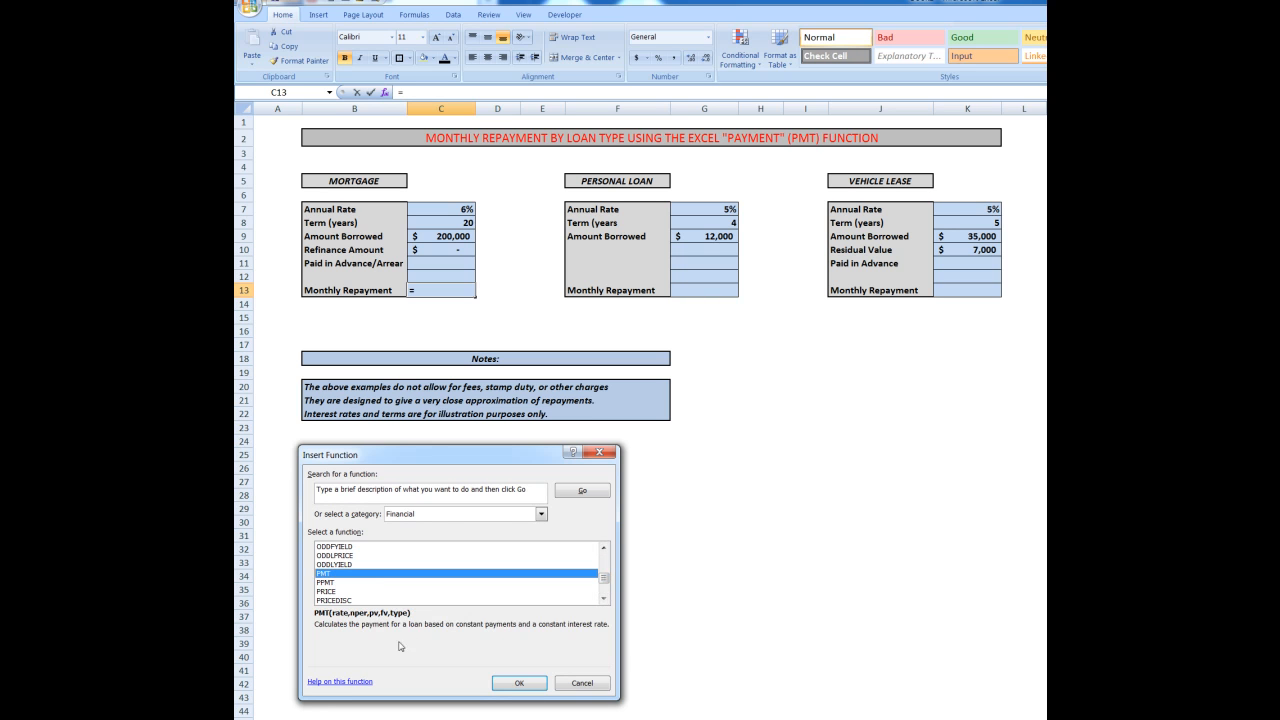
pyautogui.moveTo(424, 636)
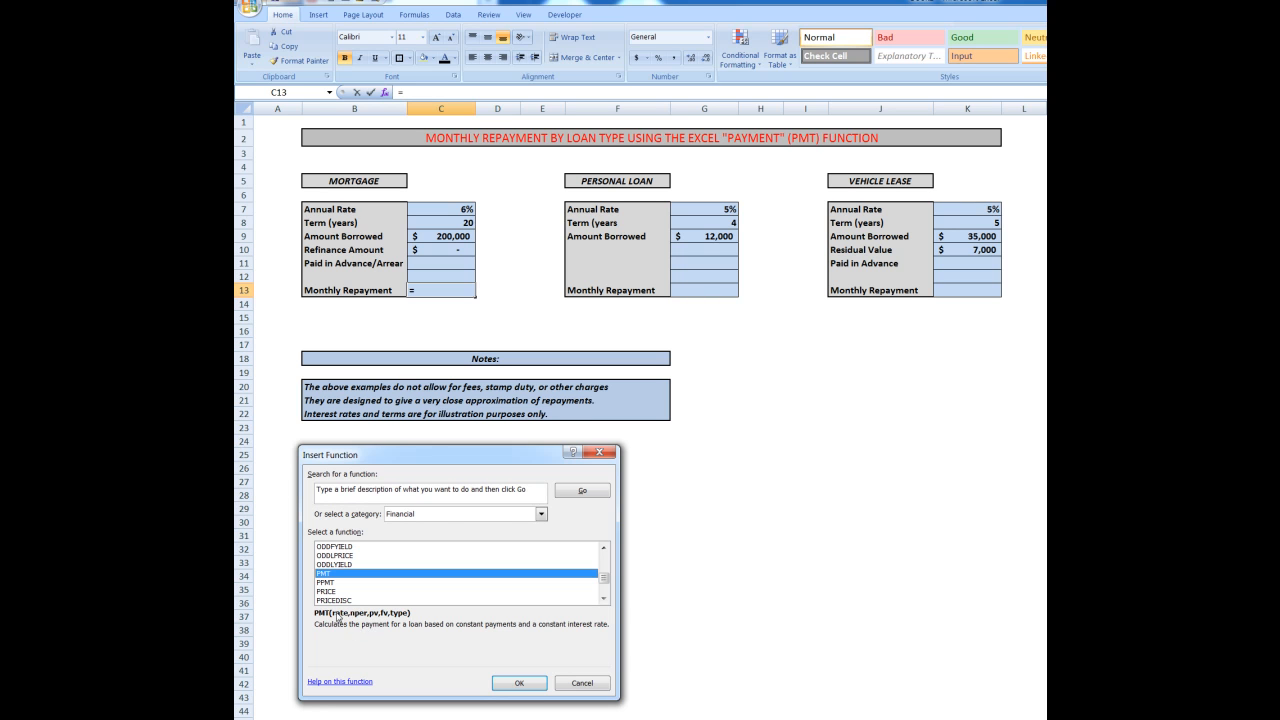
pyautogui.moveTo(376, 620)
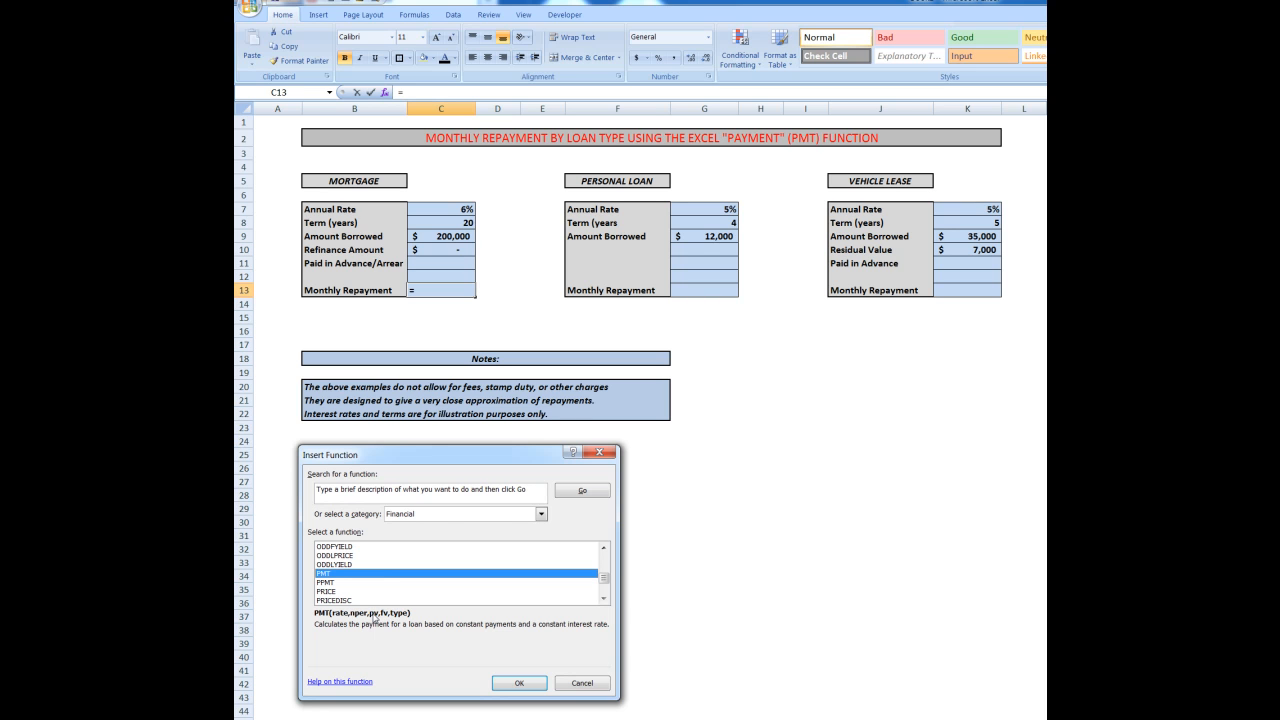
pyautogui.moveTo(384, 620)
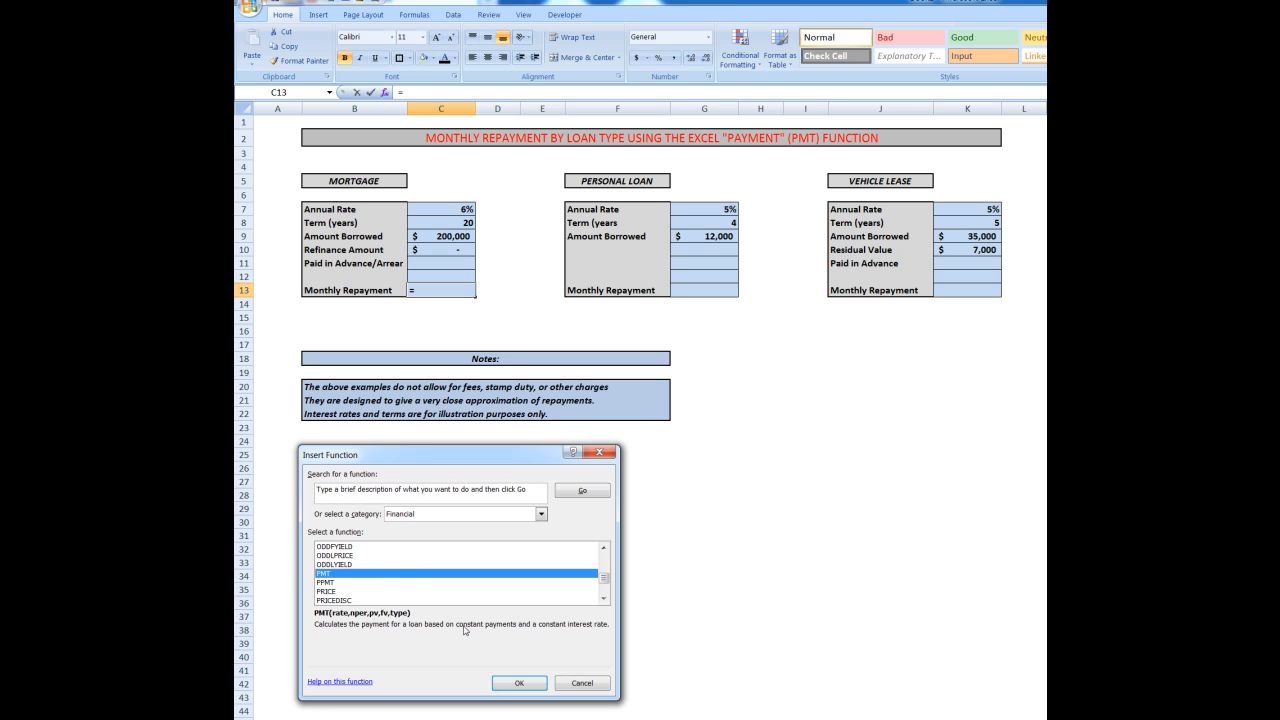
# Fill the mortgage PMT arguments: Rate C7/12, Nper C8*12, Pv C9 (about -1432.86).
pyautogui.click(520, 684)
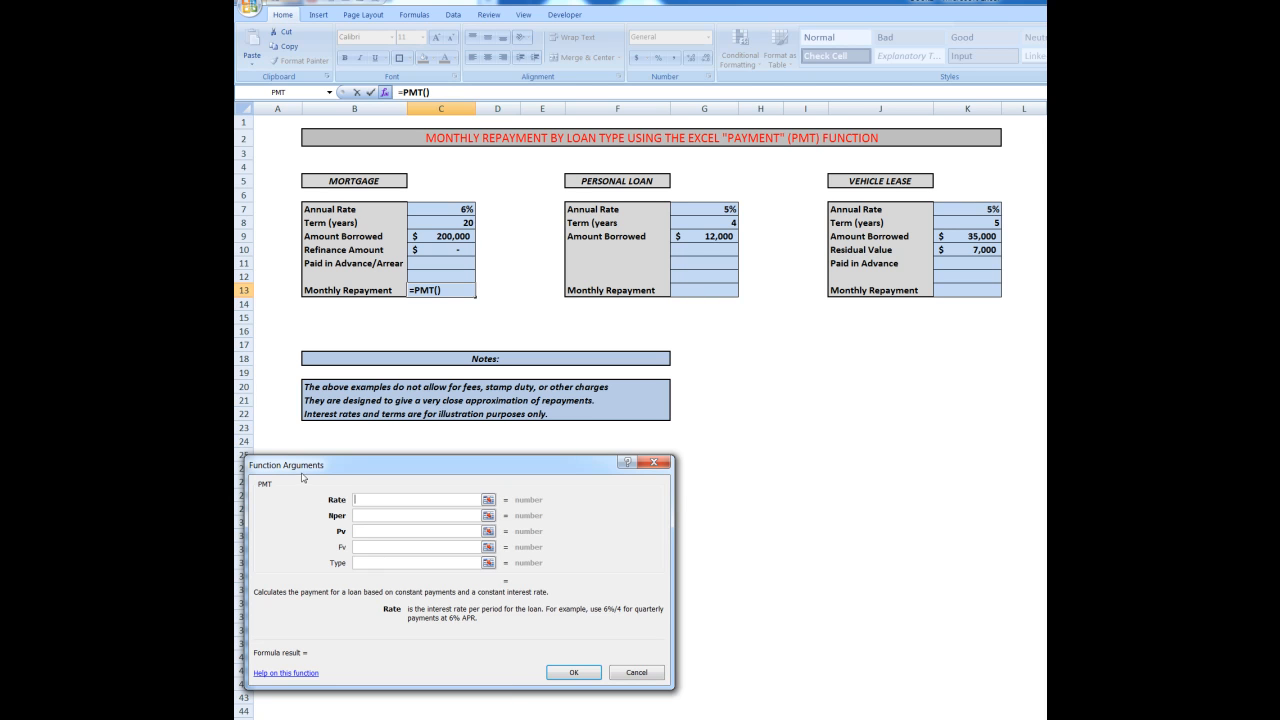
pyautogui.moveTo(368, 466)
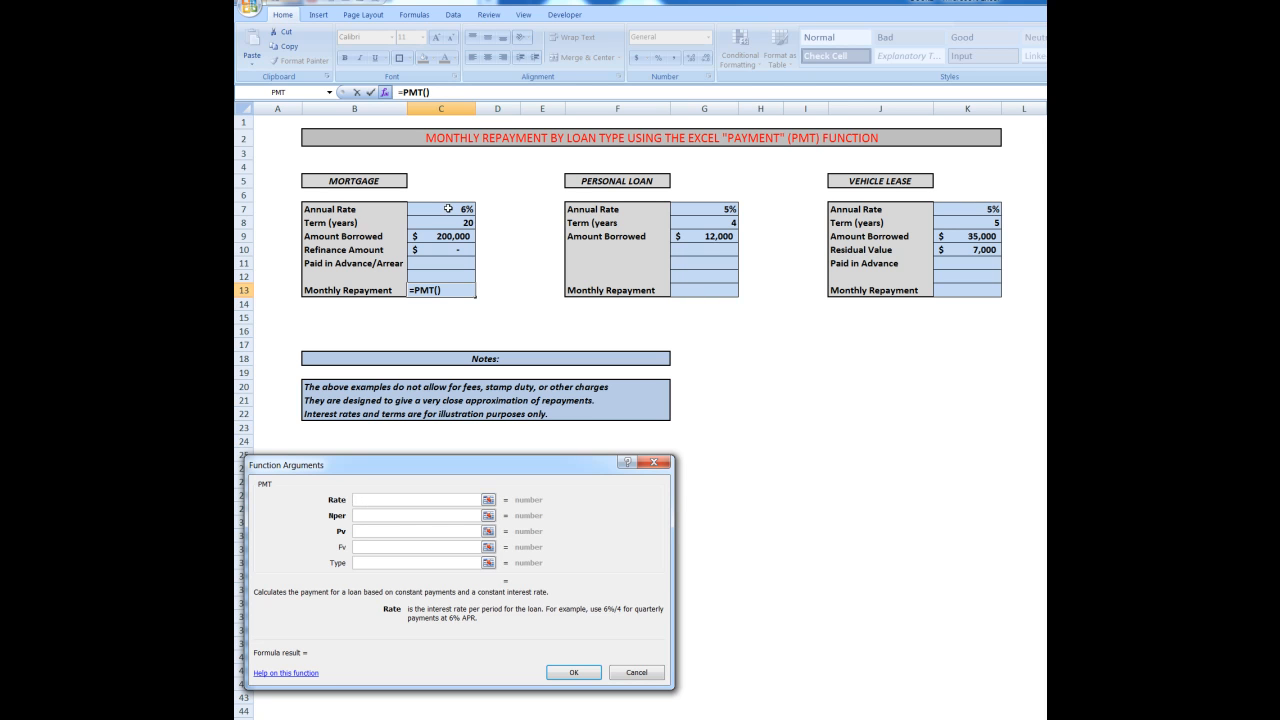
pyautogui.click(440, 208)
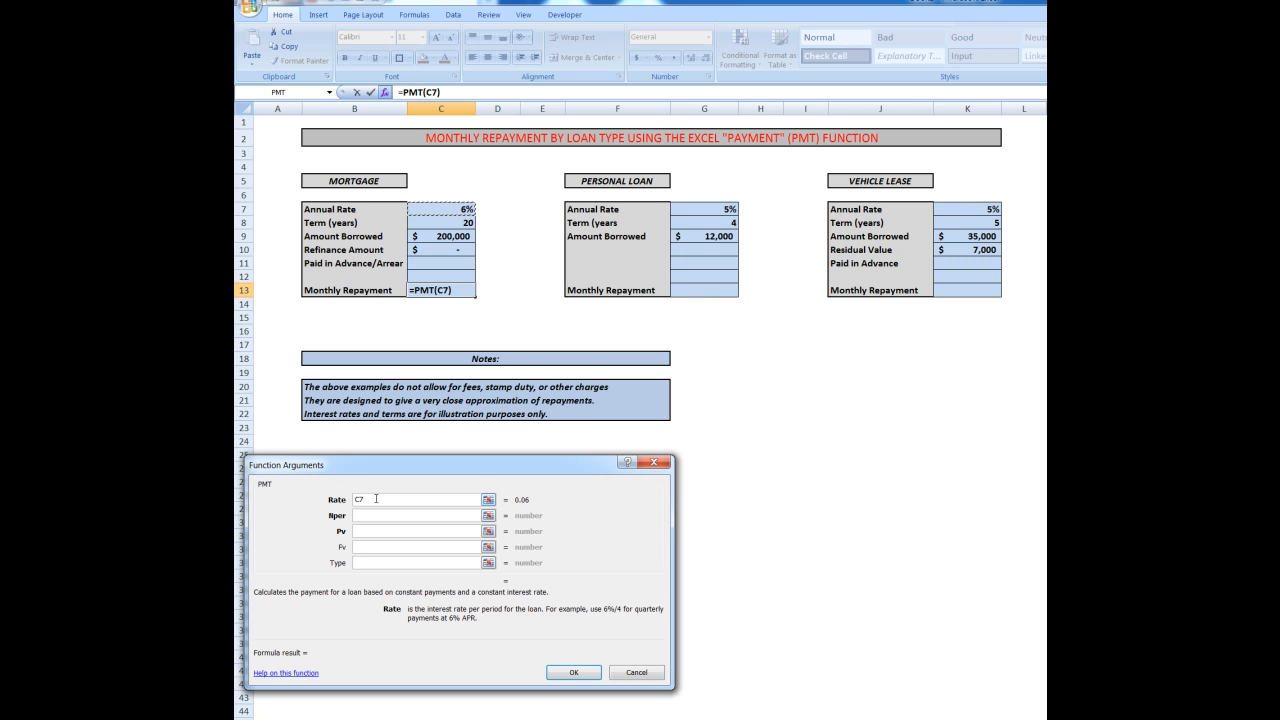
pyautogui.write('/12')
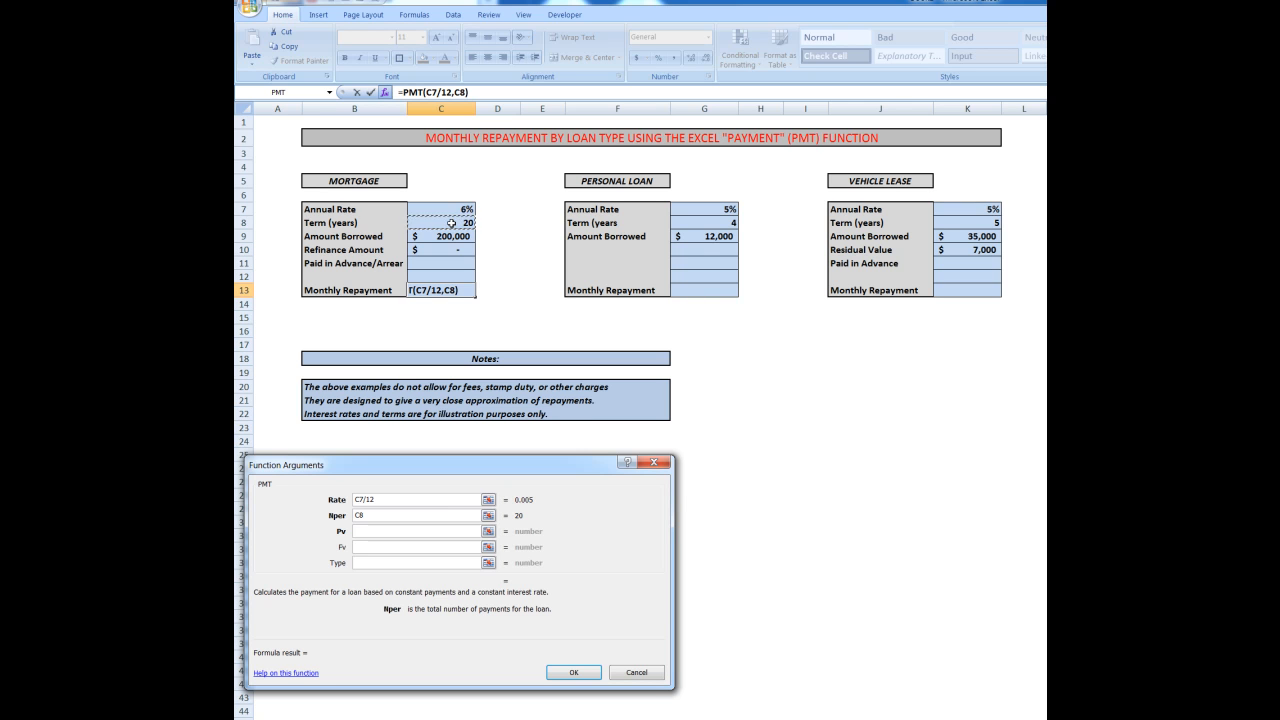
pyautogui.write('*12')
pyautogui.click(416, 530)
pyautogui.write('C9')
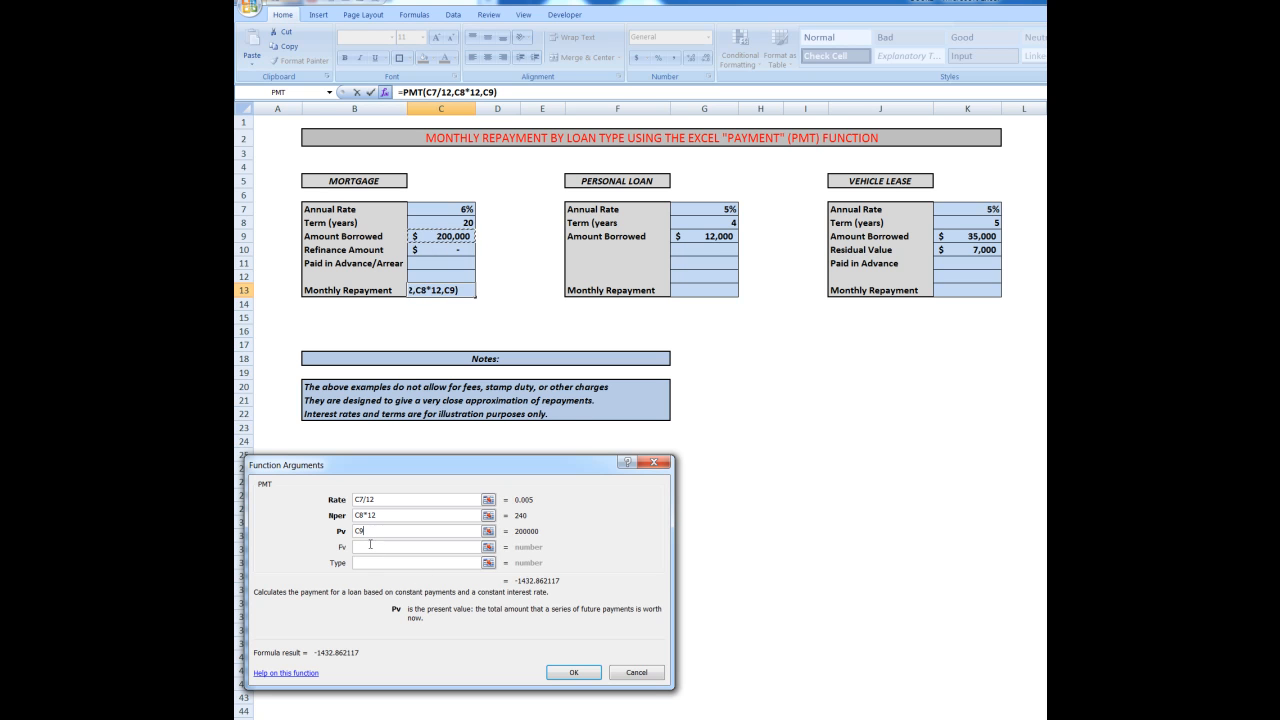
pyautogui.click(416, 548)
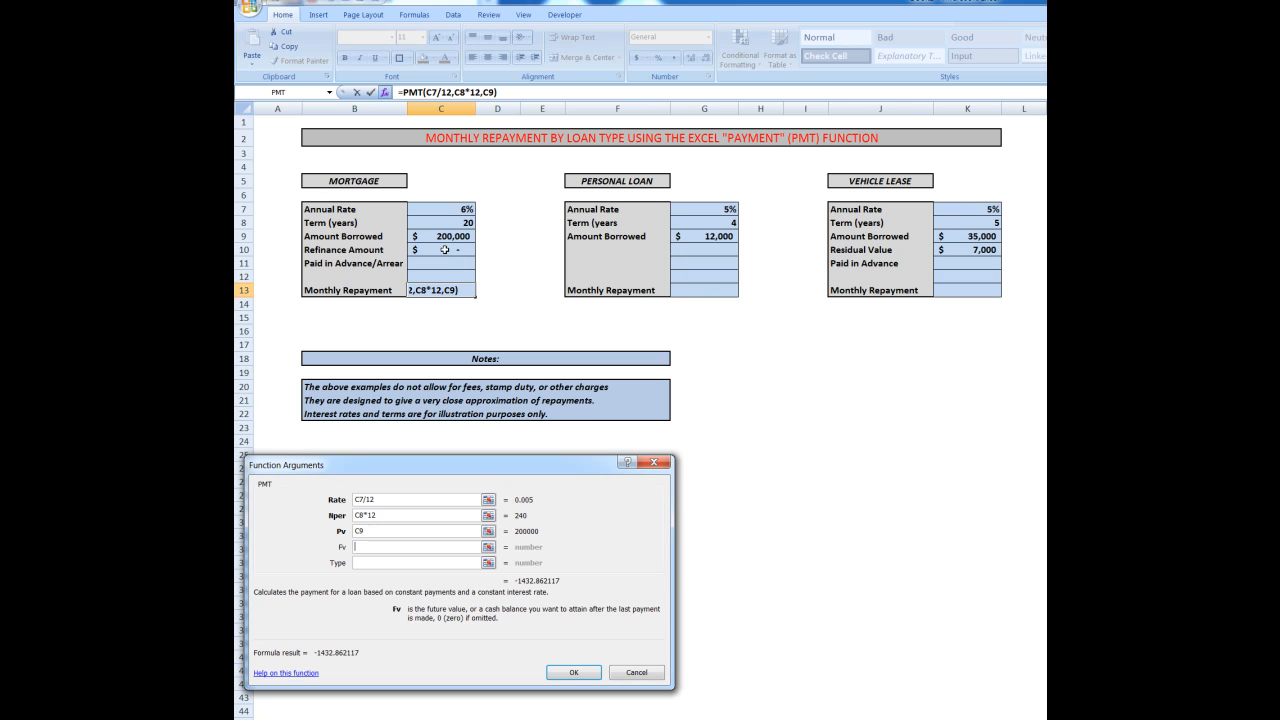
pyautogui.moveTo(312, 600)
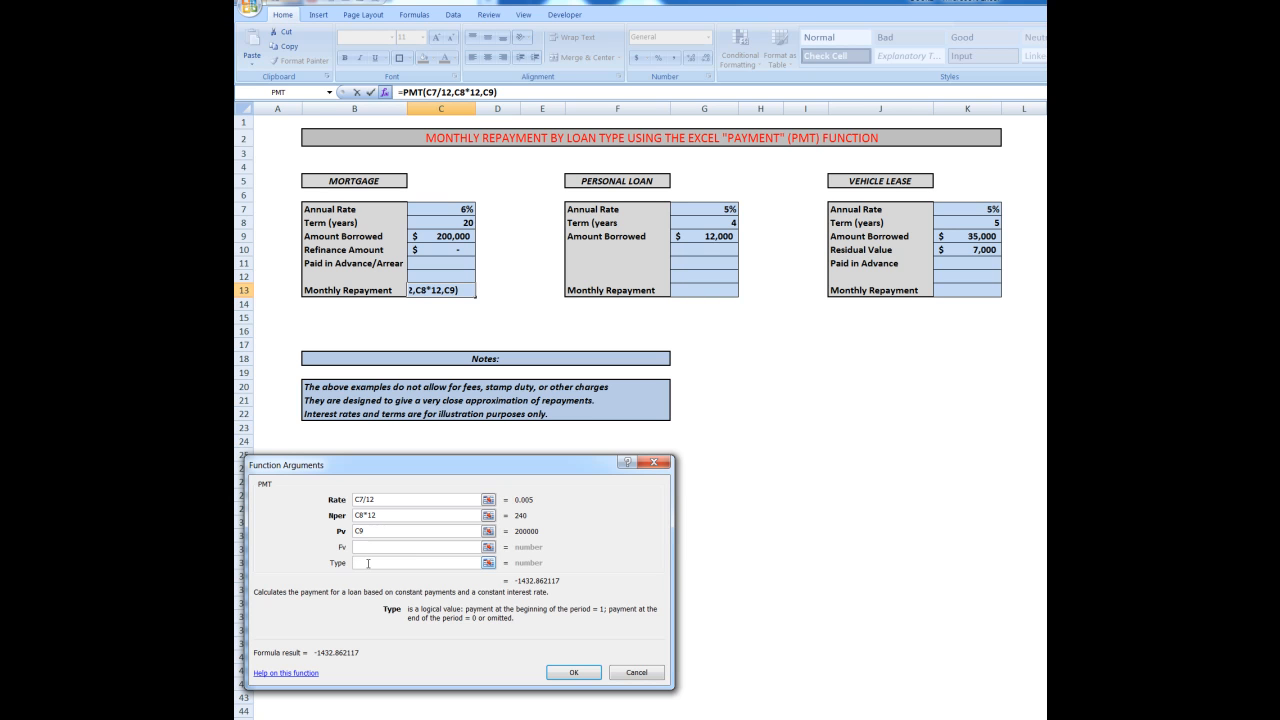
pyautogui.moveTo(390, 620)
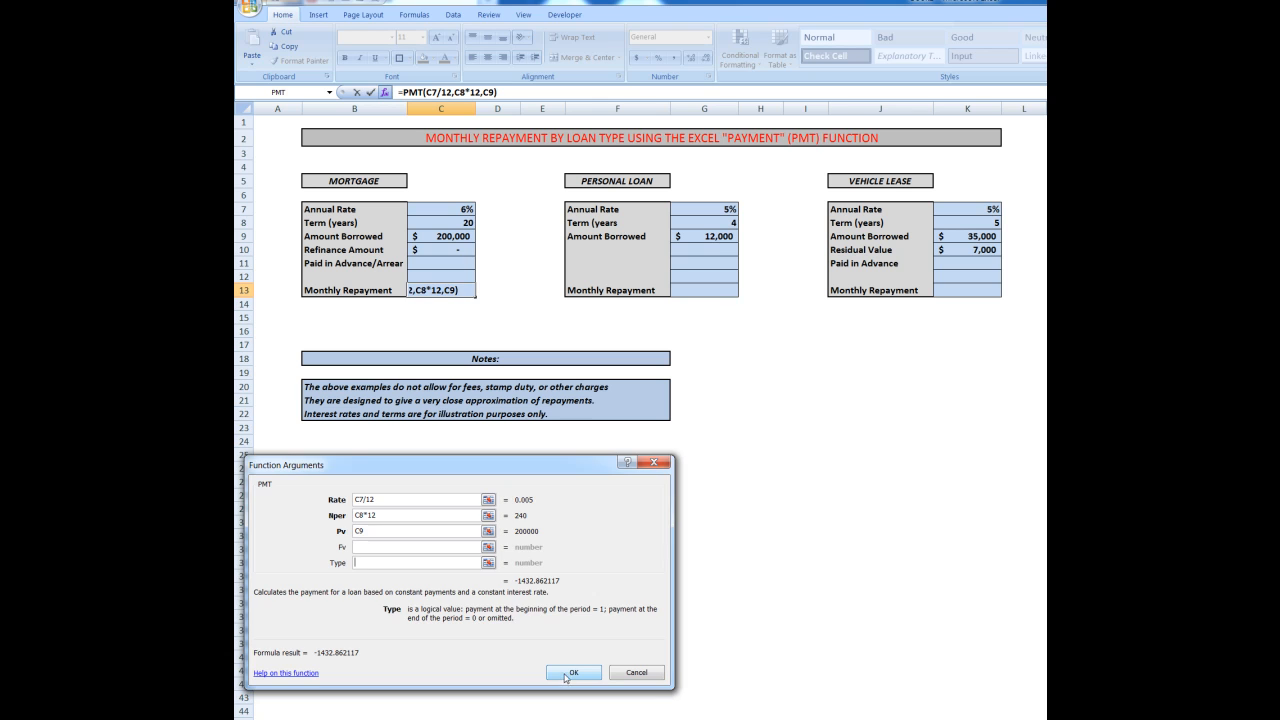
# Confirm the mortgage formula and wrap it as =ABS(PMT(C7/12,C8*12,C9)) to show $1,432.86.
pyautogui.click(572, 672)
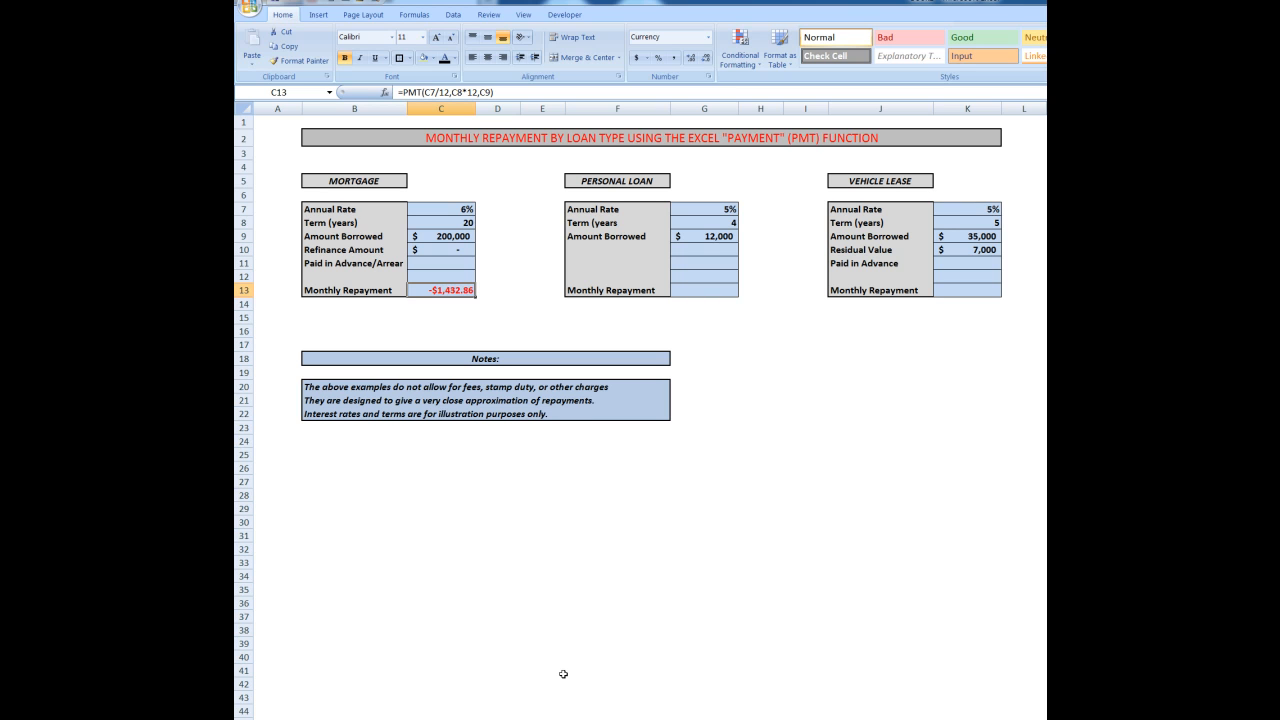
pyautogui.moveTo(448, 290)
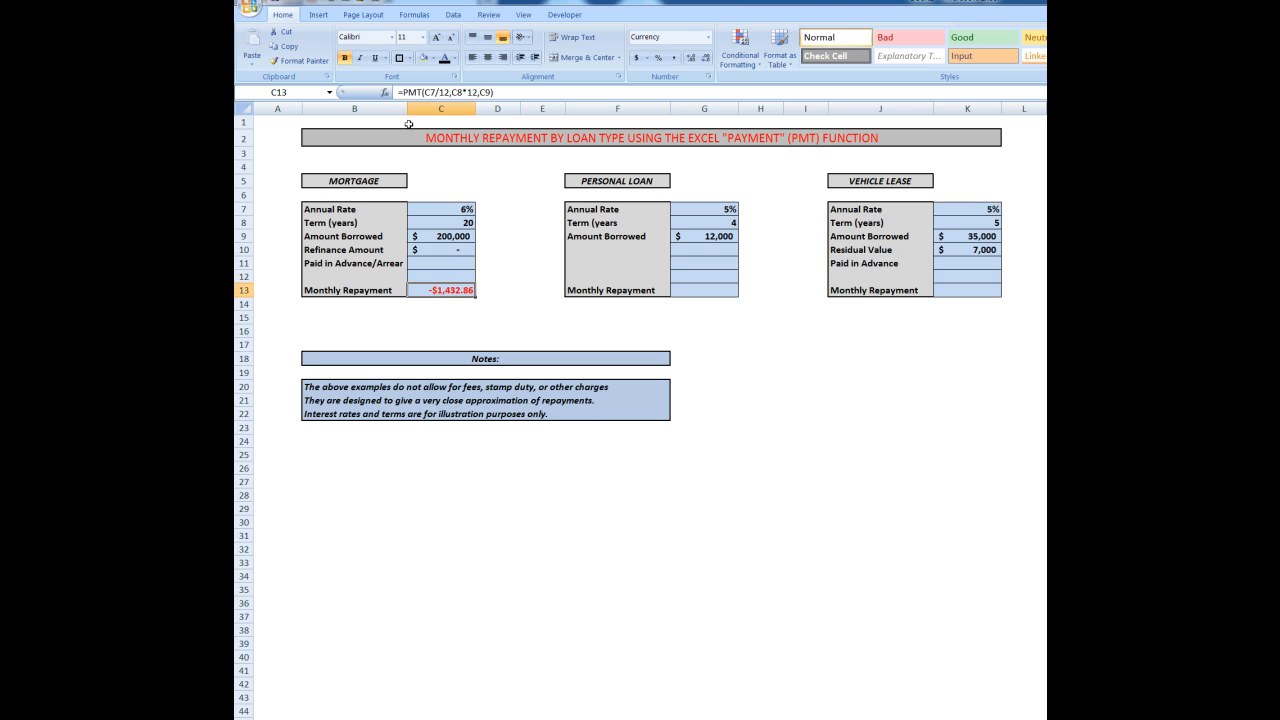
pyautogui.moveTo(404, 92)
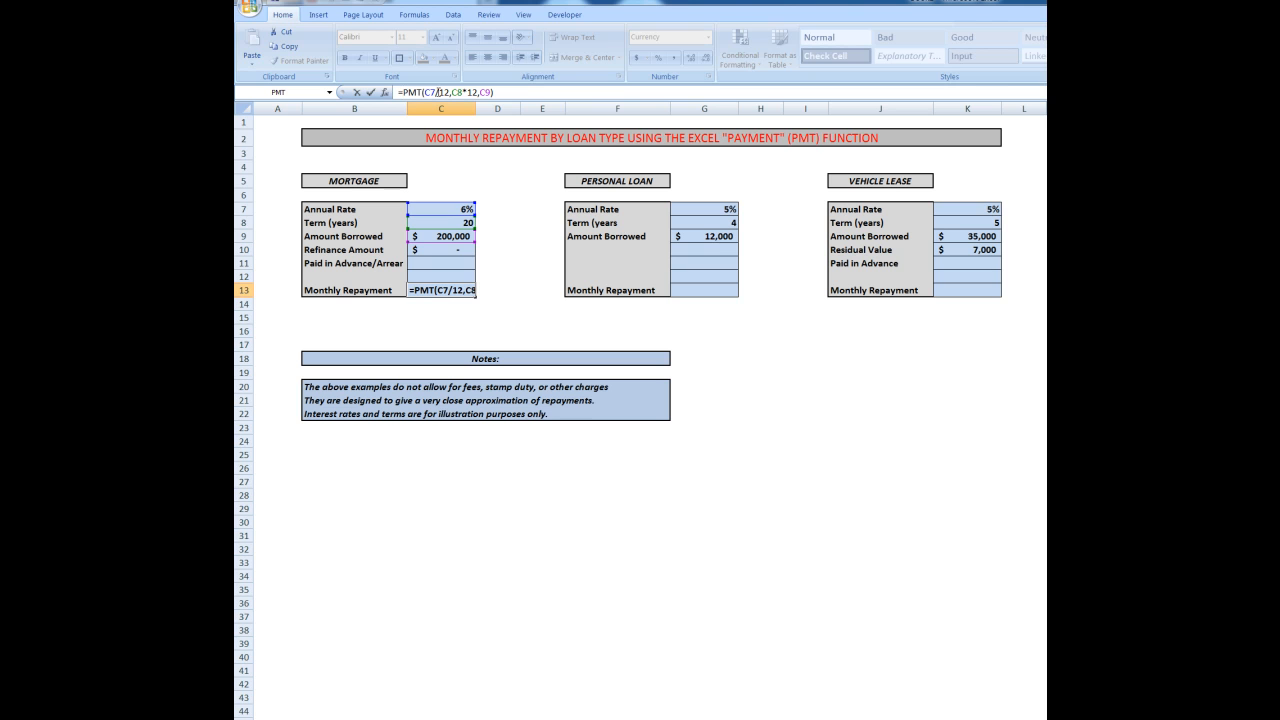
pyautogui.write('ab')
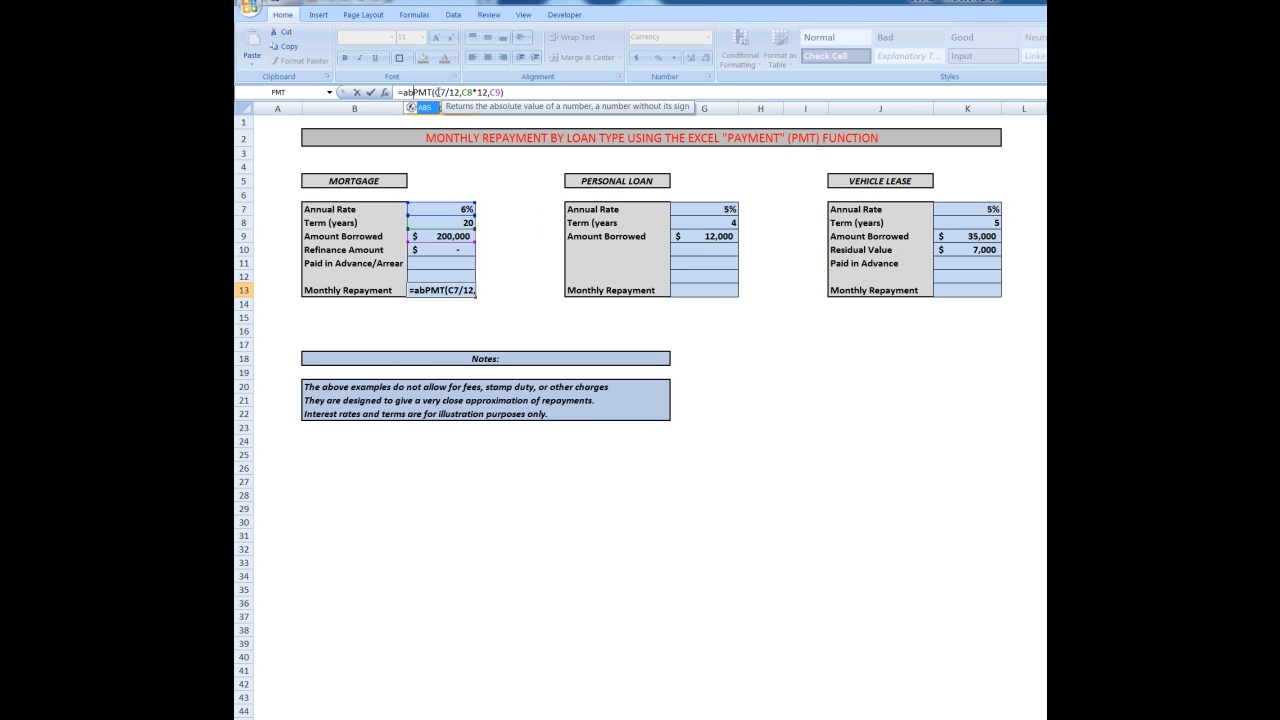
pyautogui.write('s')
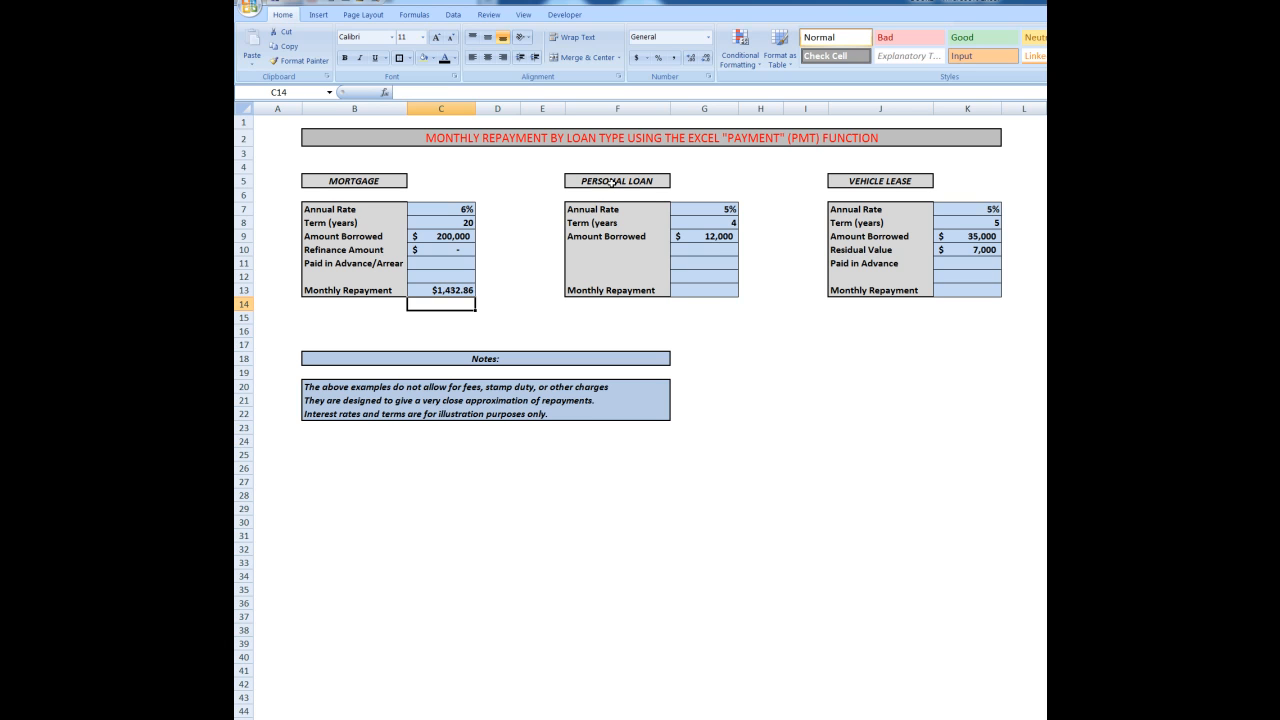
# Choose the PMT function for the personal loan repayment cell G13.
pyautogui.click(704, 290)
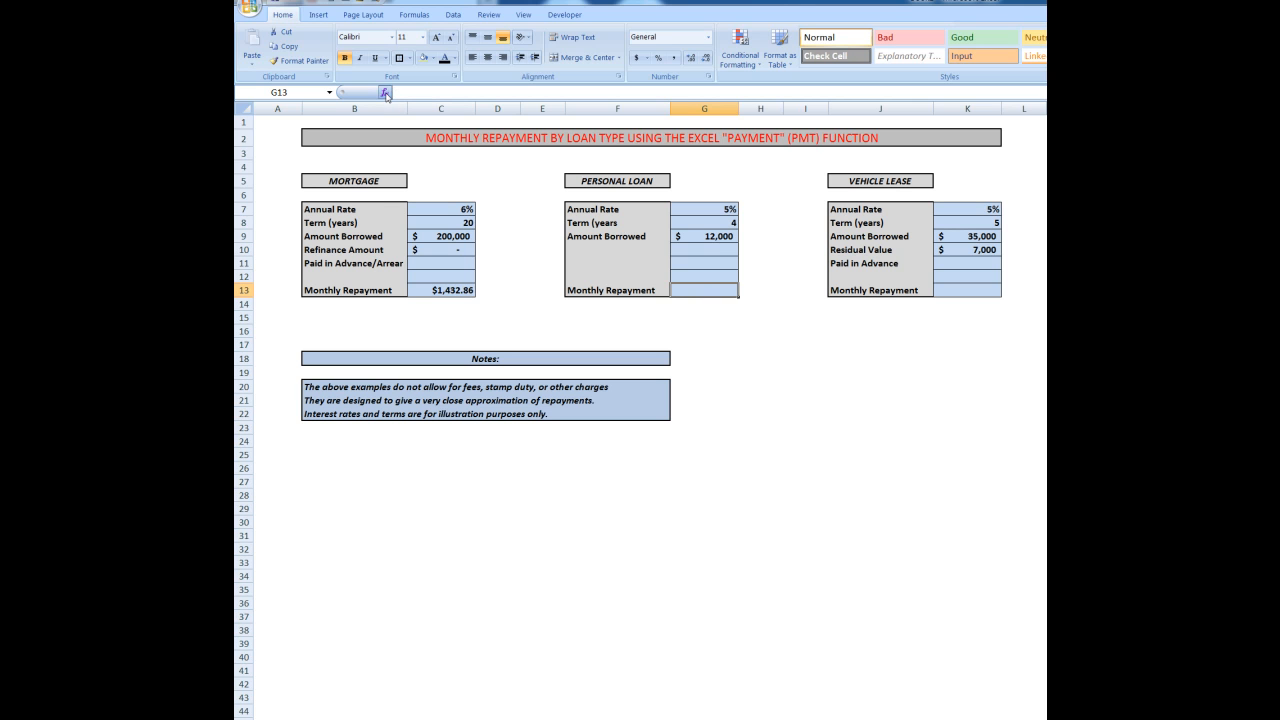
pyautogui.click(384, 92)
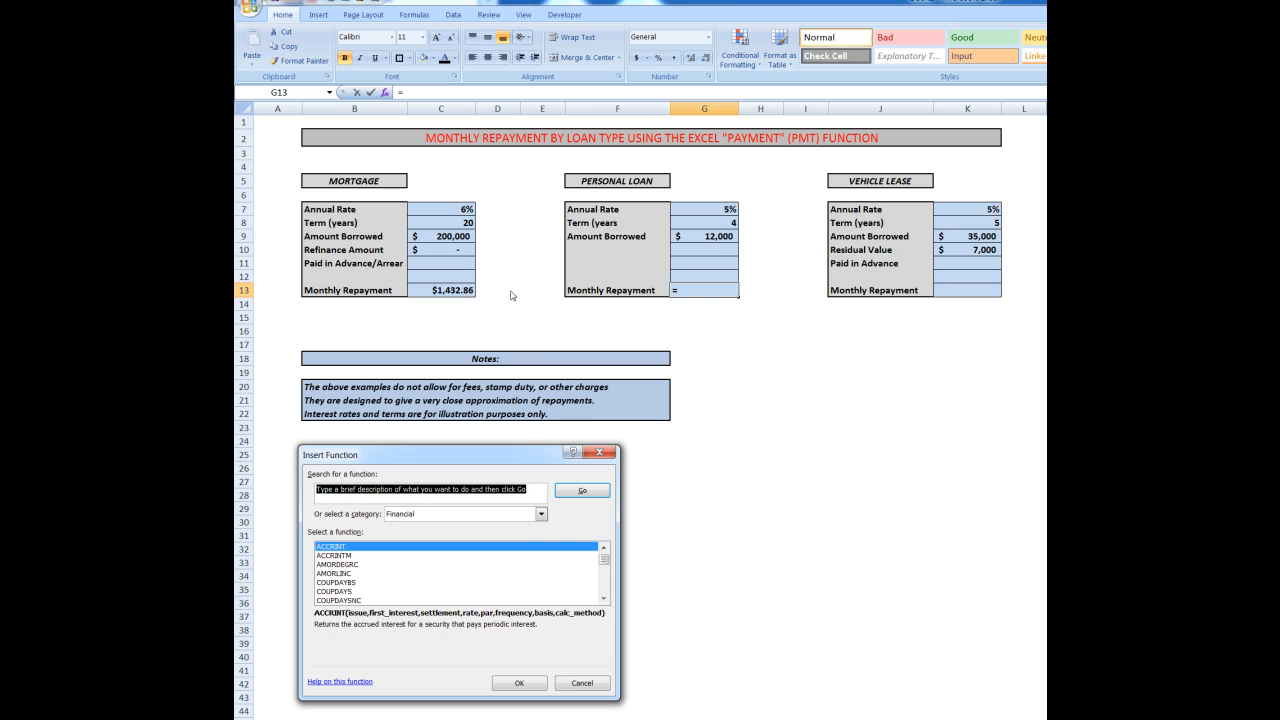
pyautogui.click(604, 558)
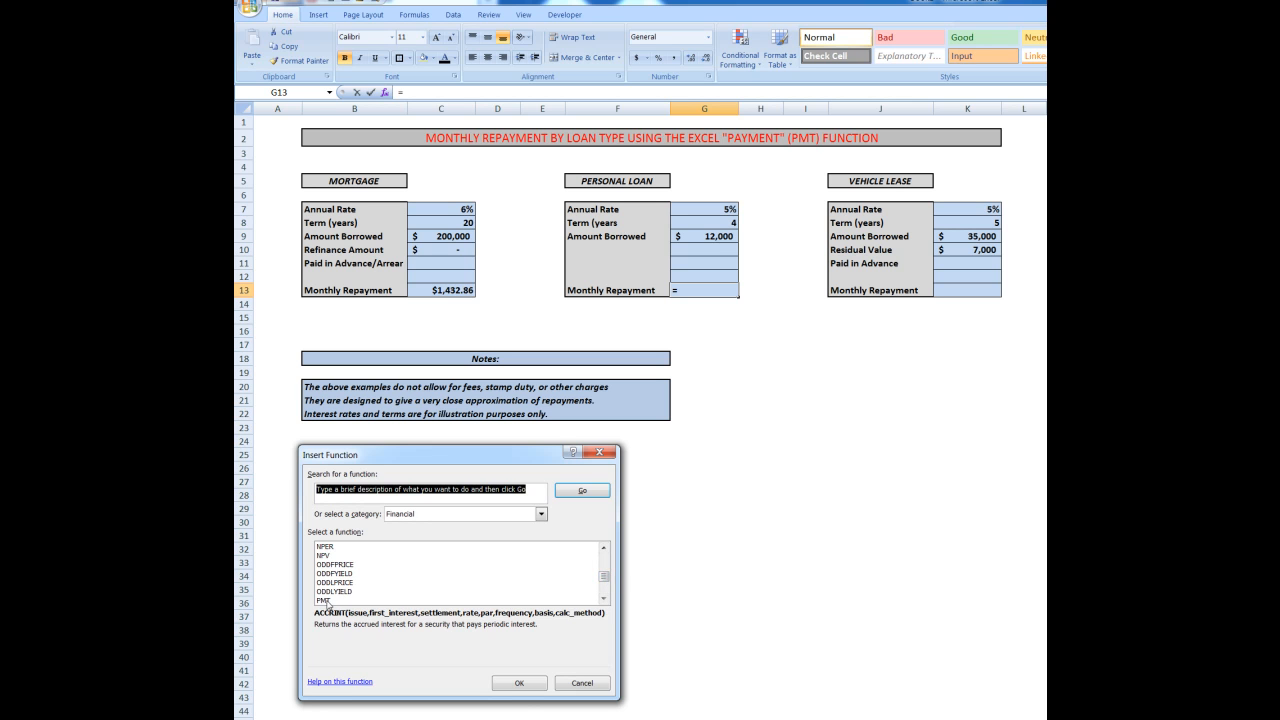
pyautogui.click(324, 600)
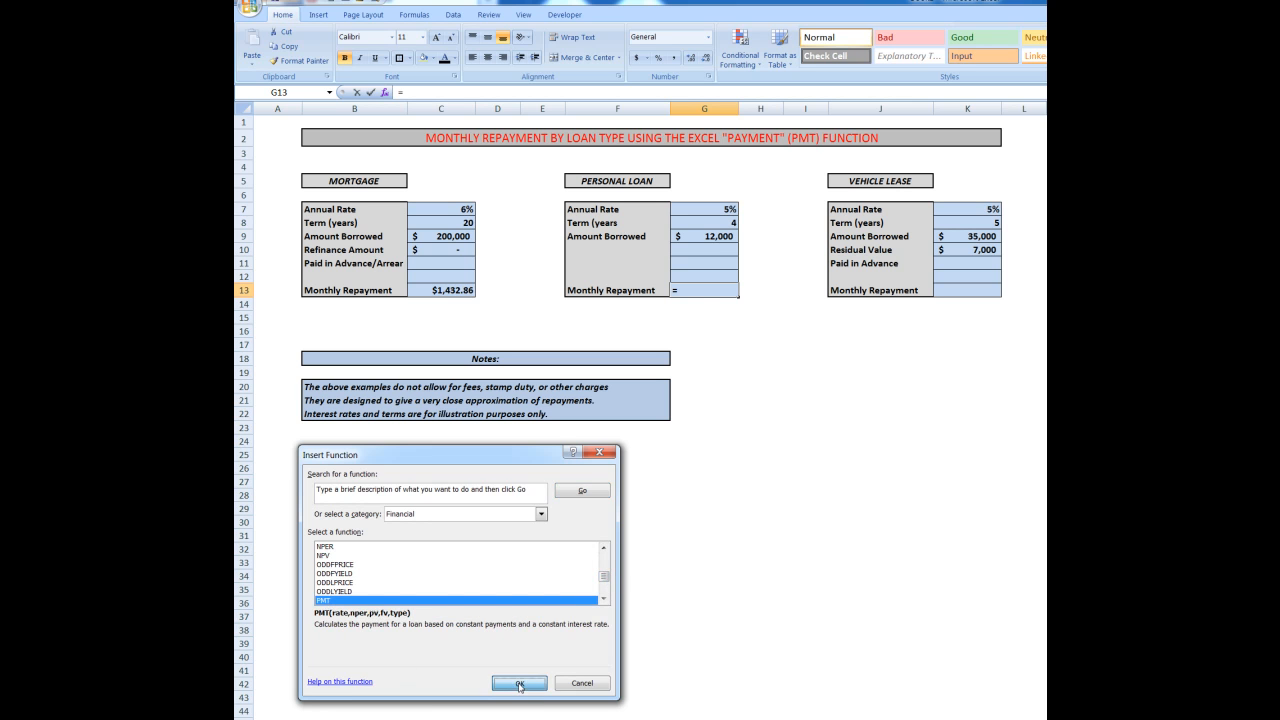
pyautogui.click(518, 684)
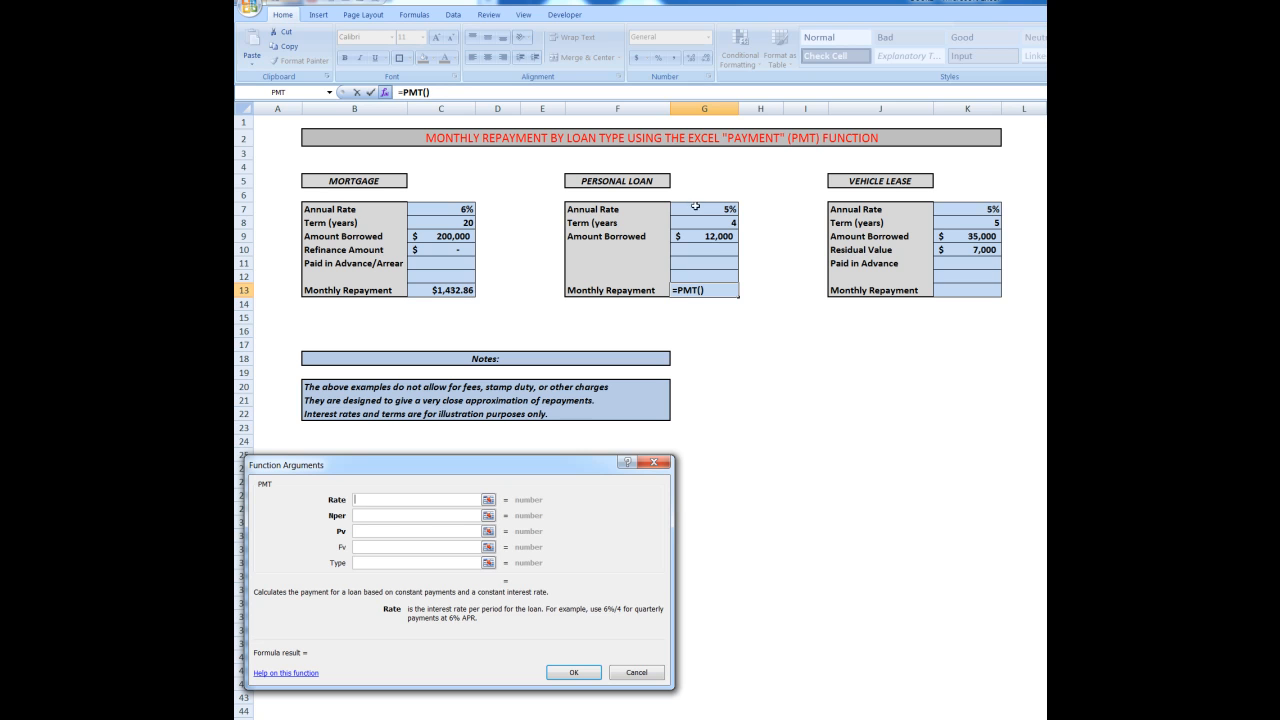
pyautogui.moveTo(698, 206)
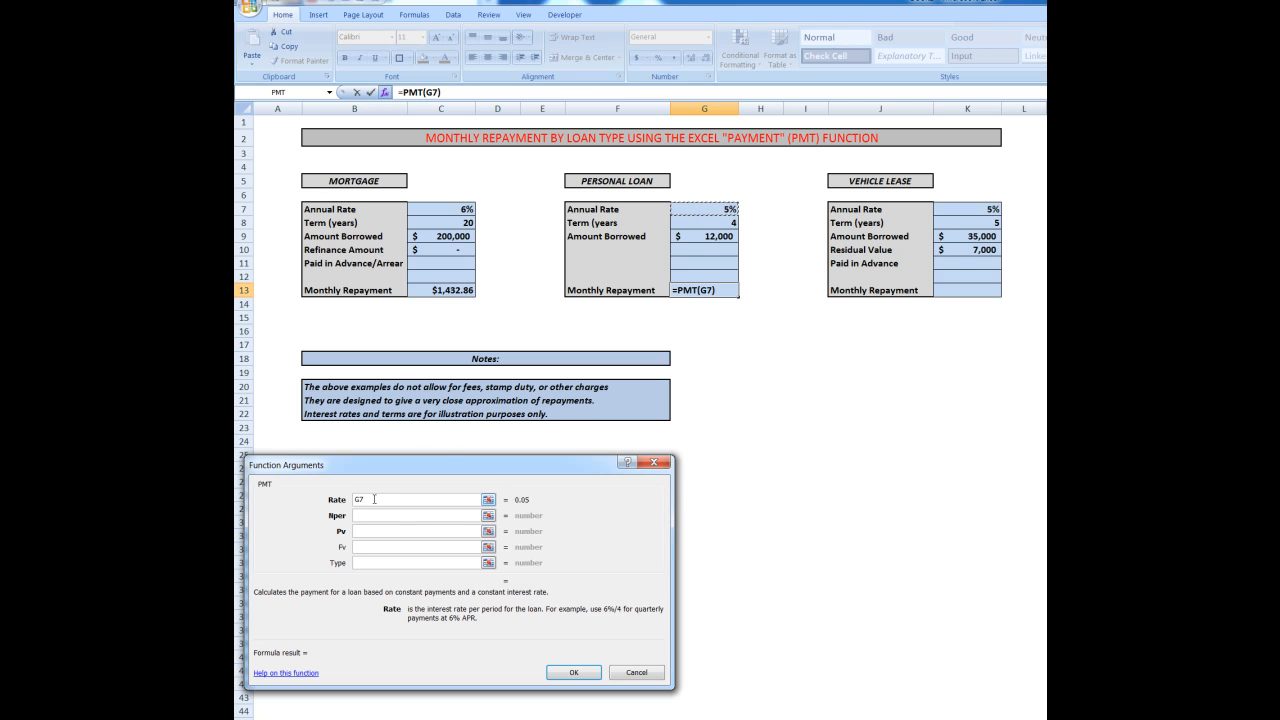
# Fill the personal loan PMT with Rate G7/12, Nper G8*12, Pv G9 and confirm it.
pyautogui.write('/')
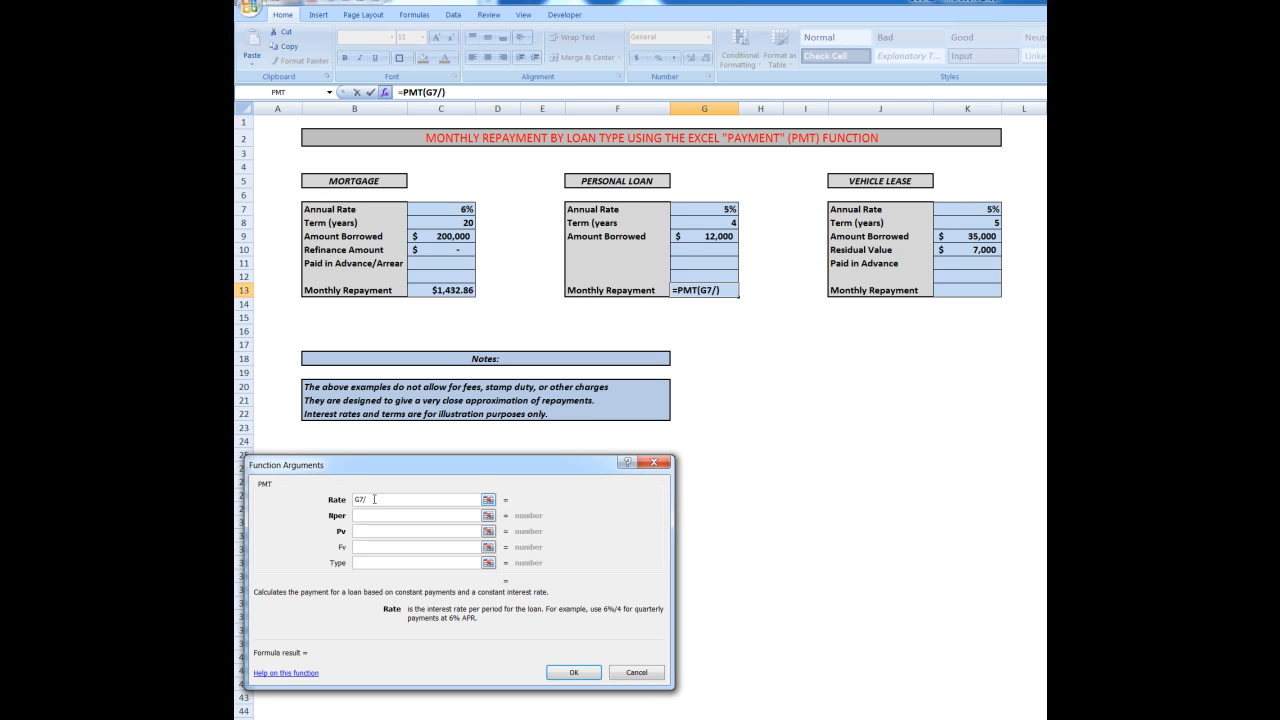
pyautogui.write('12')
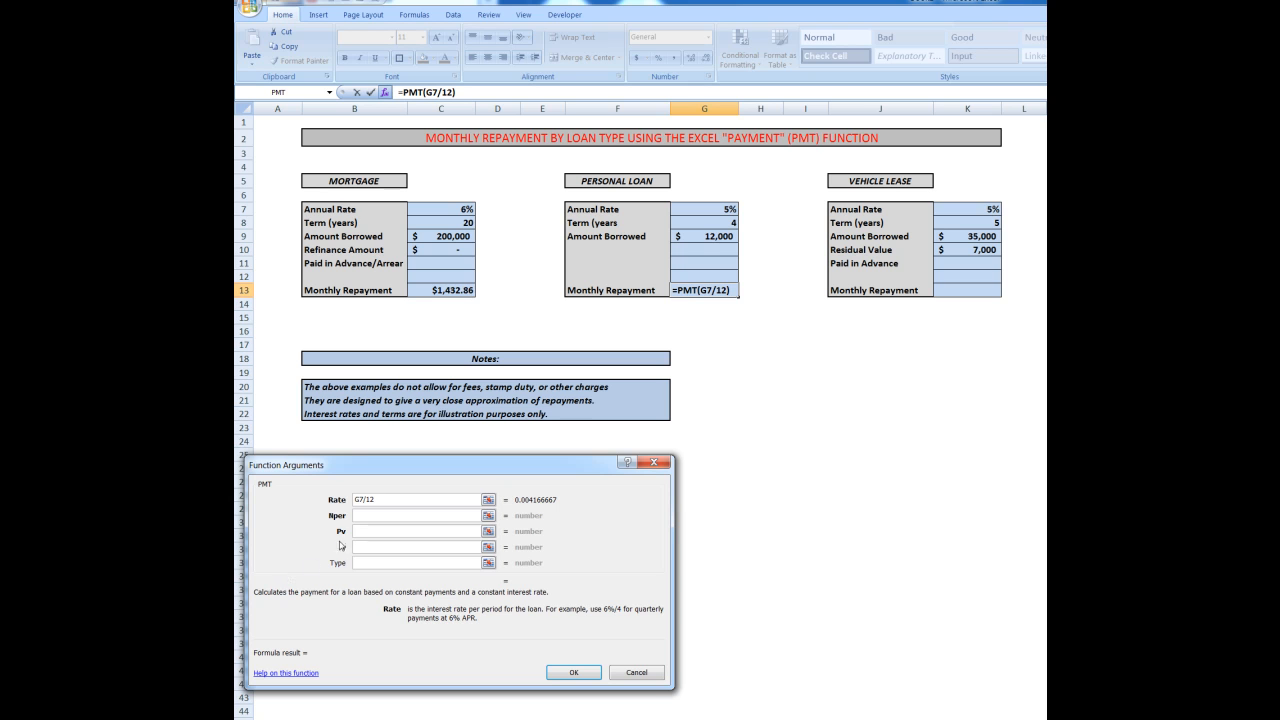
pyautogui.click(416, 516)
pyautogui.write('G8')
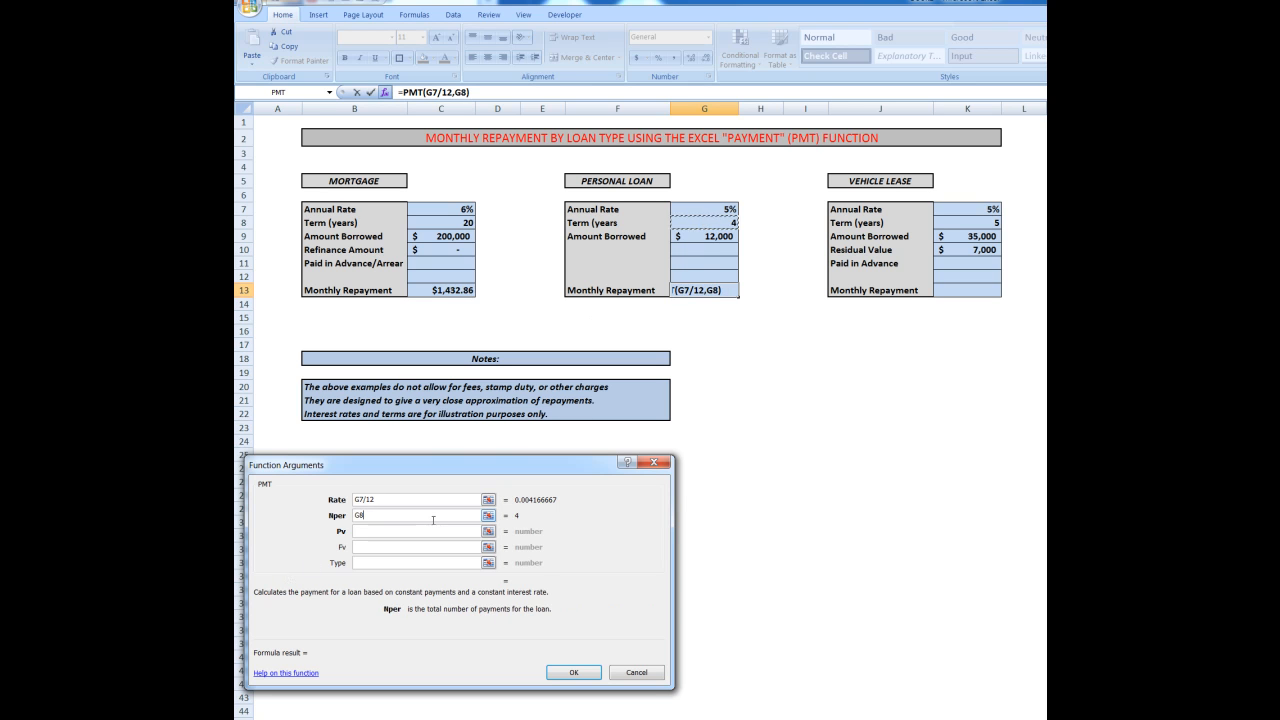
pyautogui.write('*12')
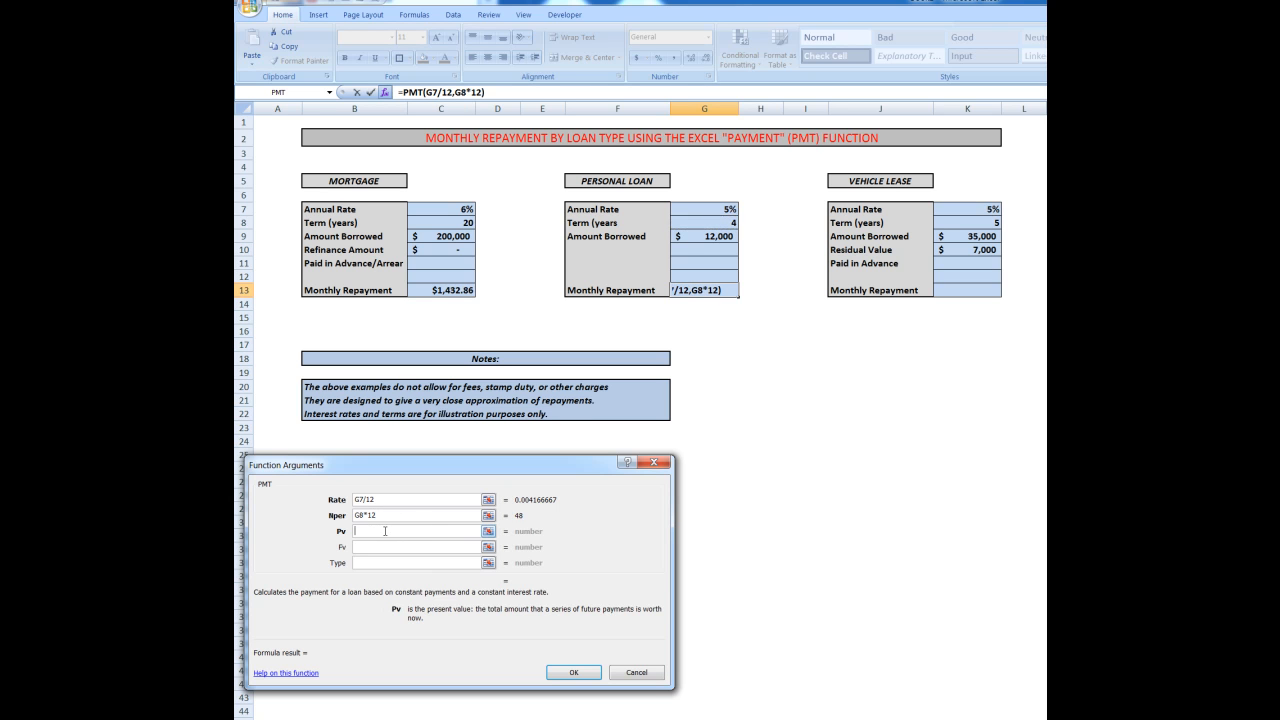
pyautogui.write('G9')
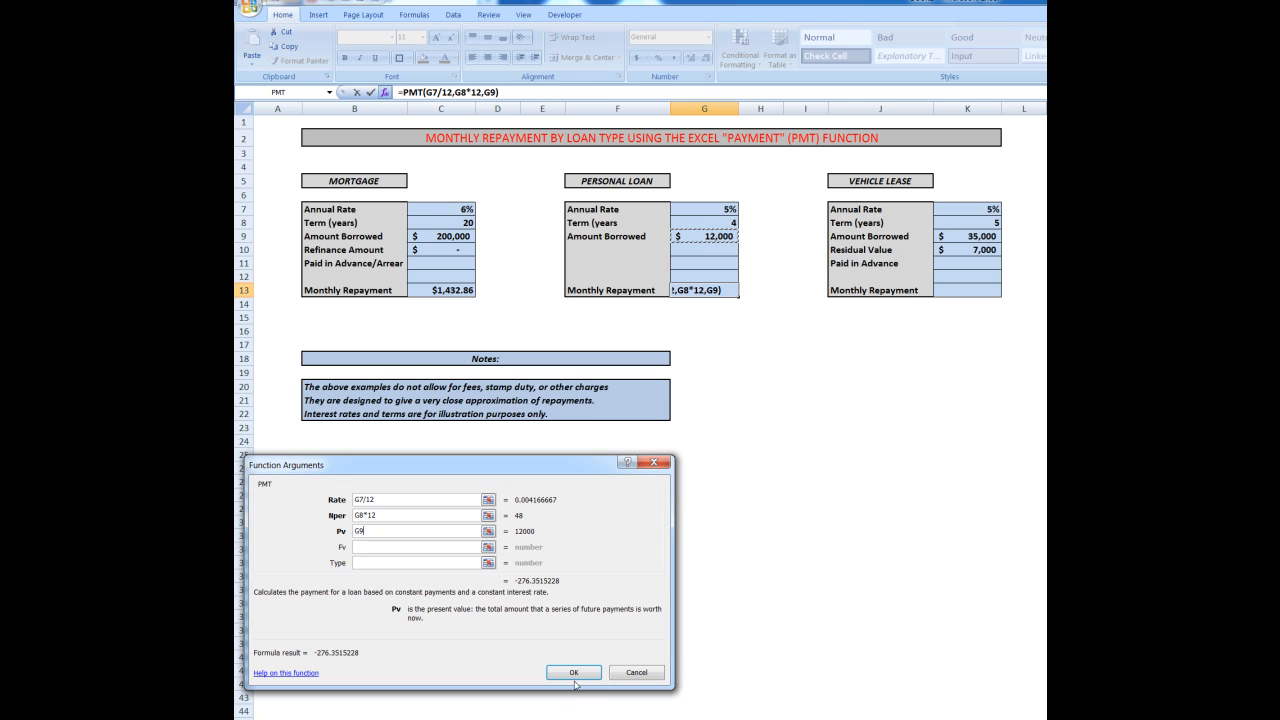
pyautogui.click(572, 672)
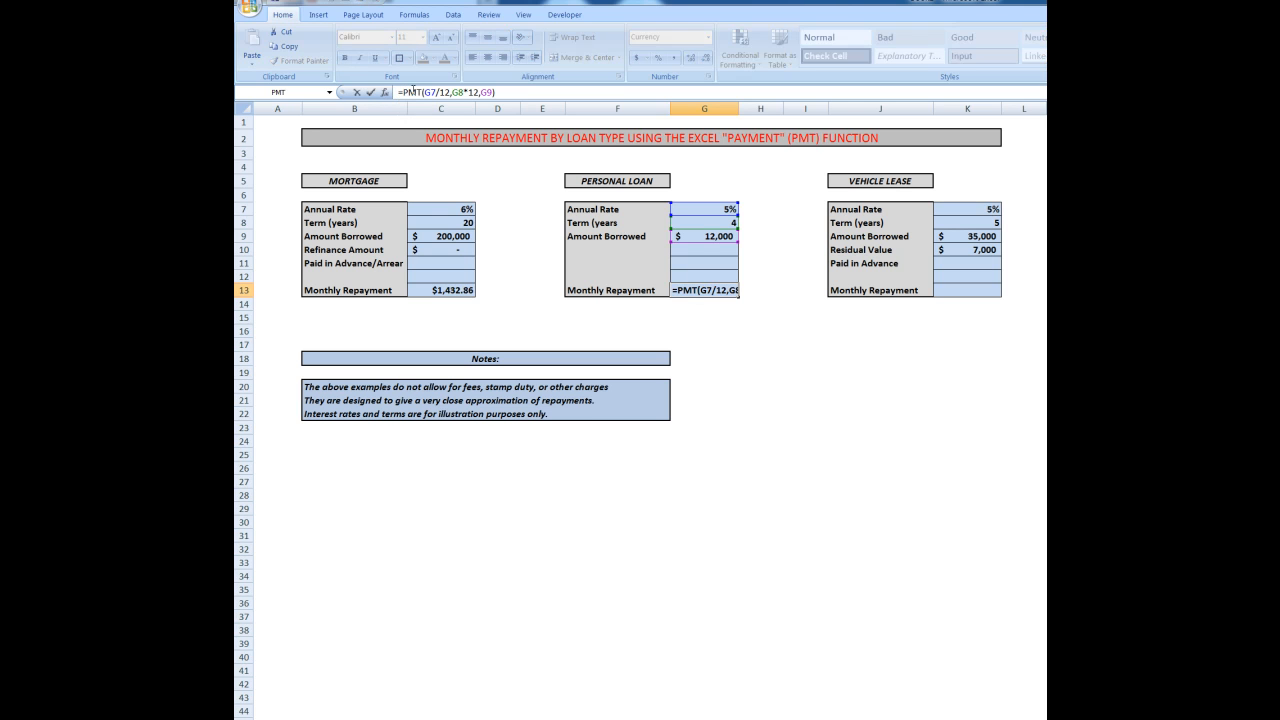
# Wrap G13 as =ABS(PMT(G7/12,G8*12,G9)) so it shows a positive $276.35.
pyautogui.write('abs')
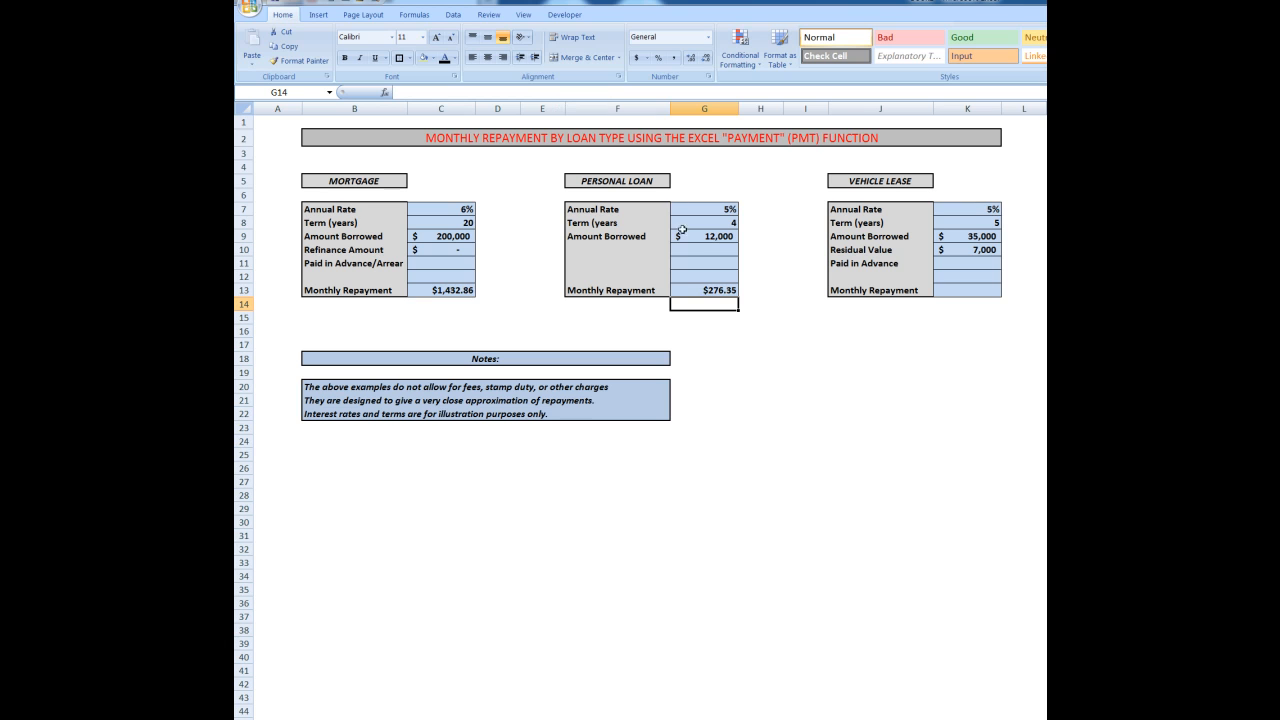
pyautogui.moveTo(712, 290)
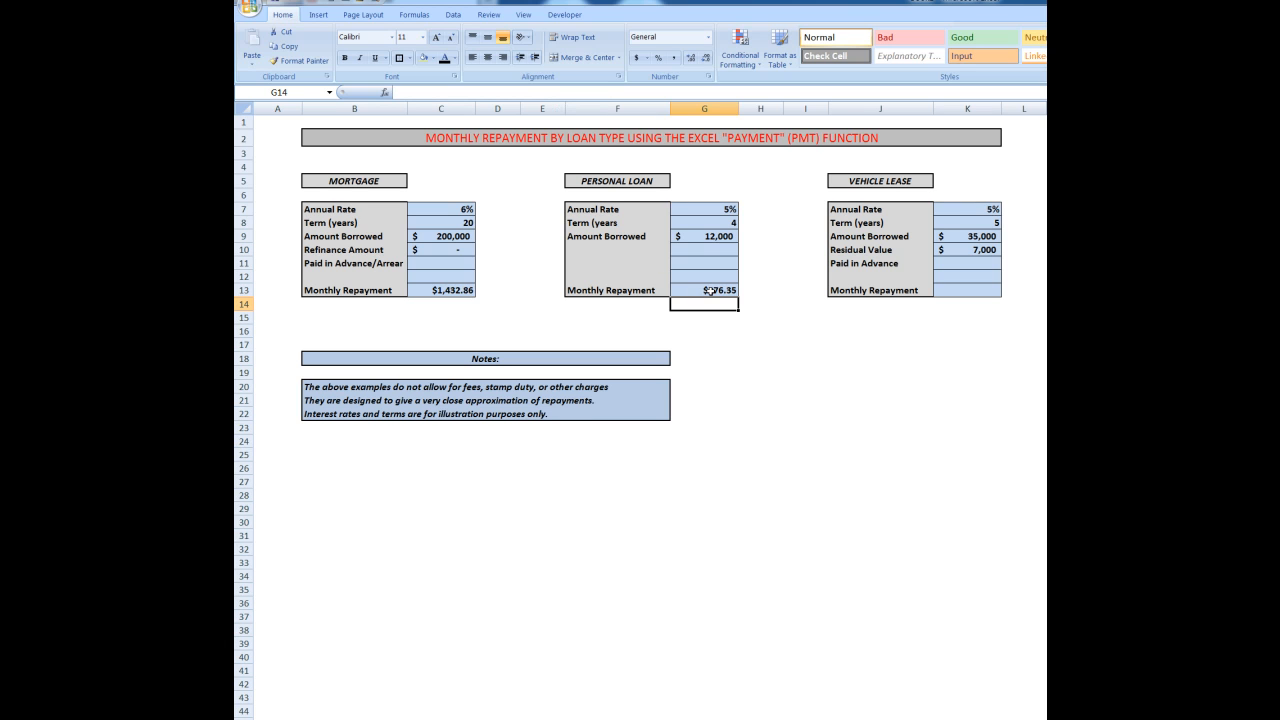
pyautogui.moveTo(870, 198)
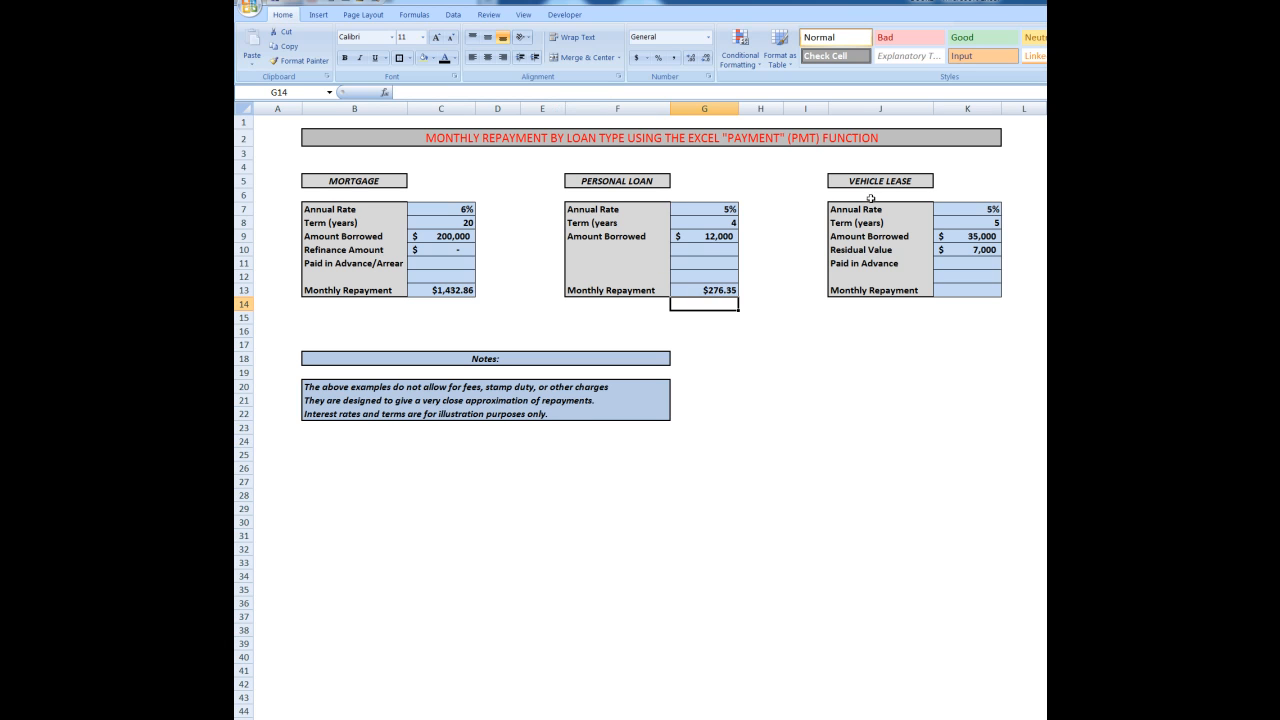
pyautogui.moveTo(960, 292)
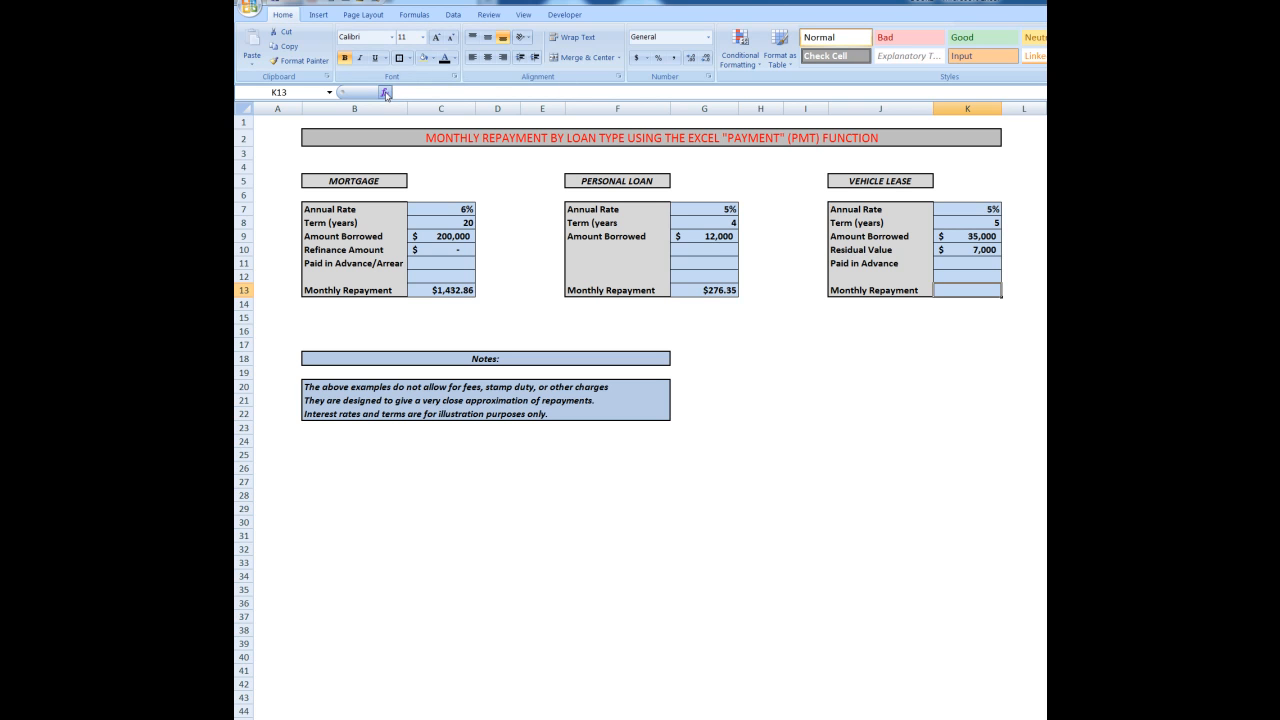
pyautogui.moveTo(384, 92)
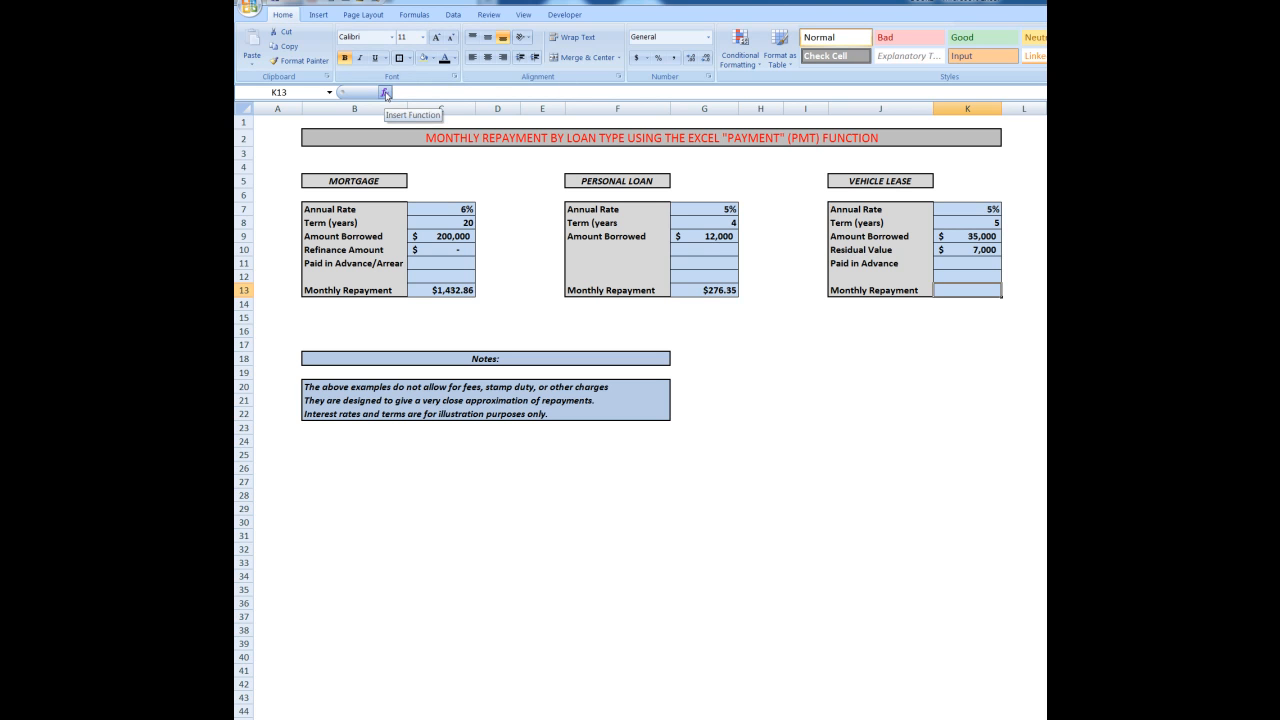
# Choose the PMT function for the vehicle lease repayment cell K13 and bring up its arguments.
pyautogui.click(384, 92)
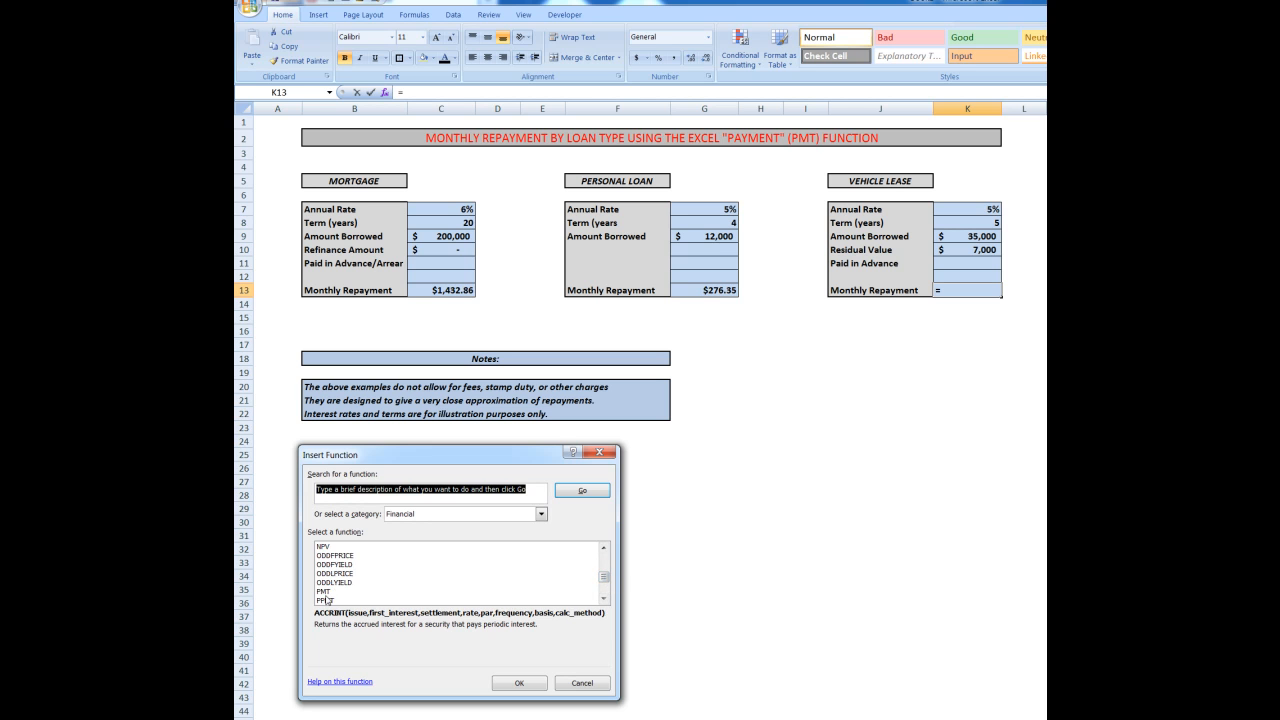
pyautogui.click(324, 592)
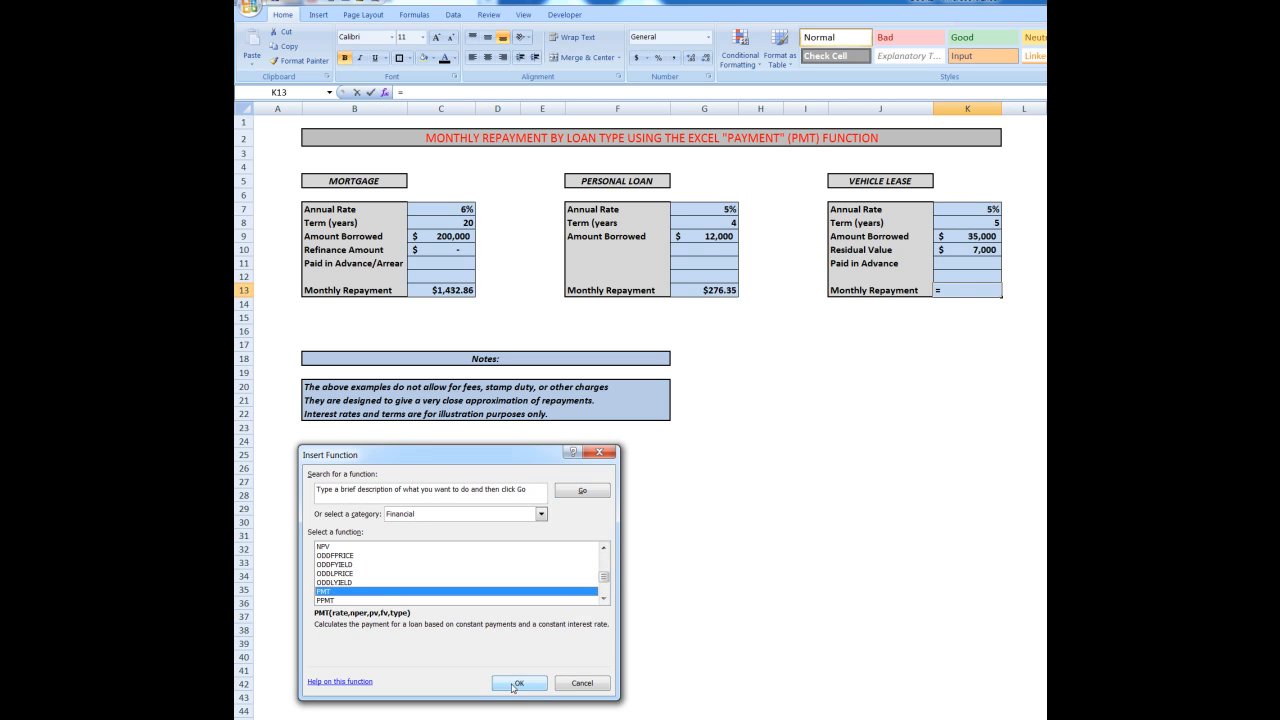
pyautogui.click(518, 684)
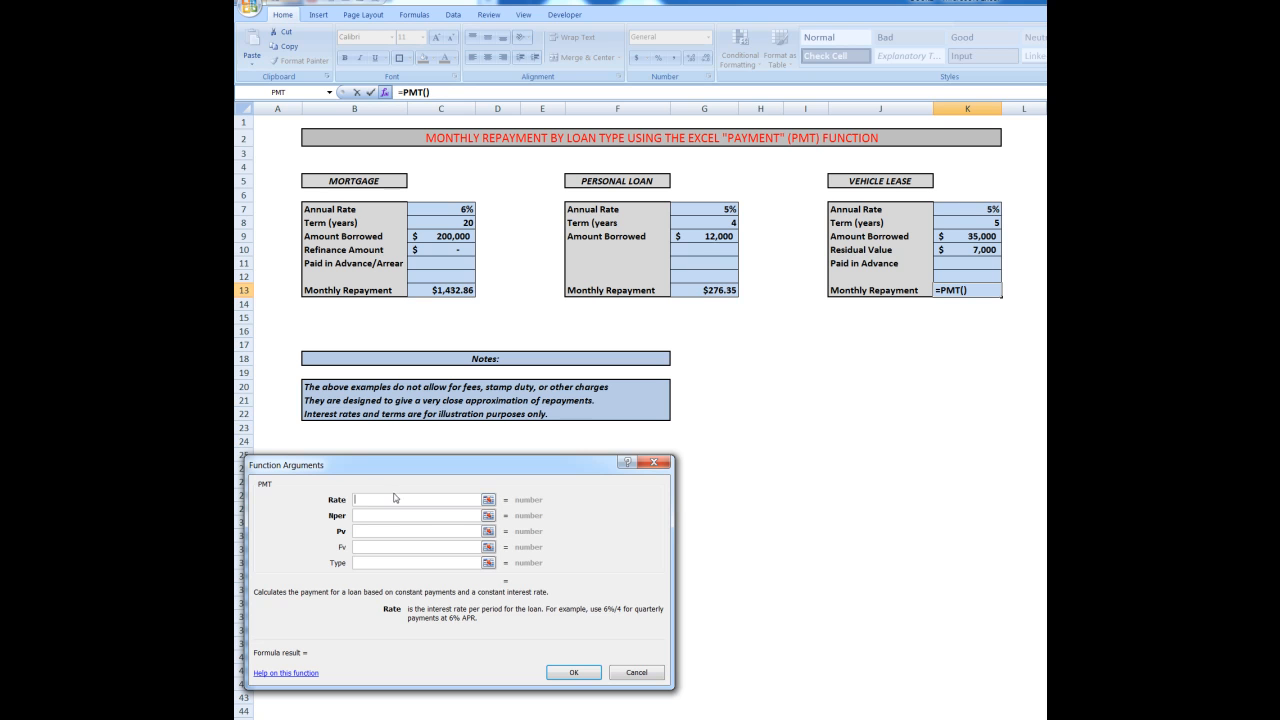
# Fill the lease PMT with Rate K7/12, Nper K8*12 and Pv K9.
pyautogui.click(966, 210)
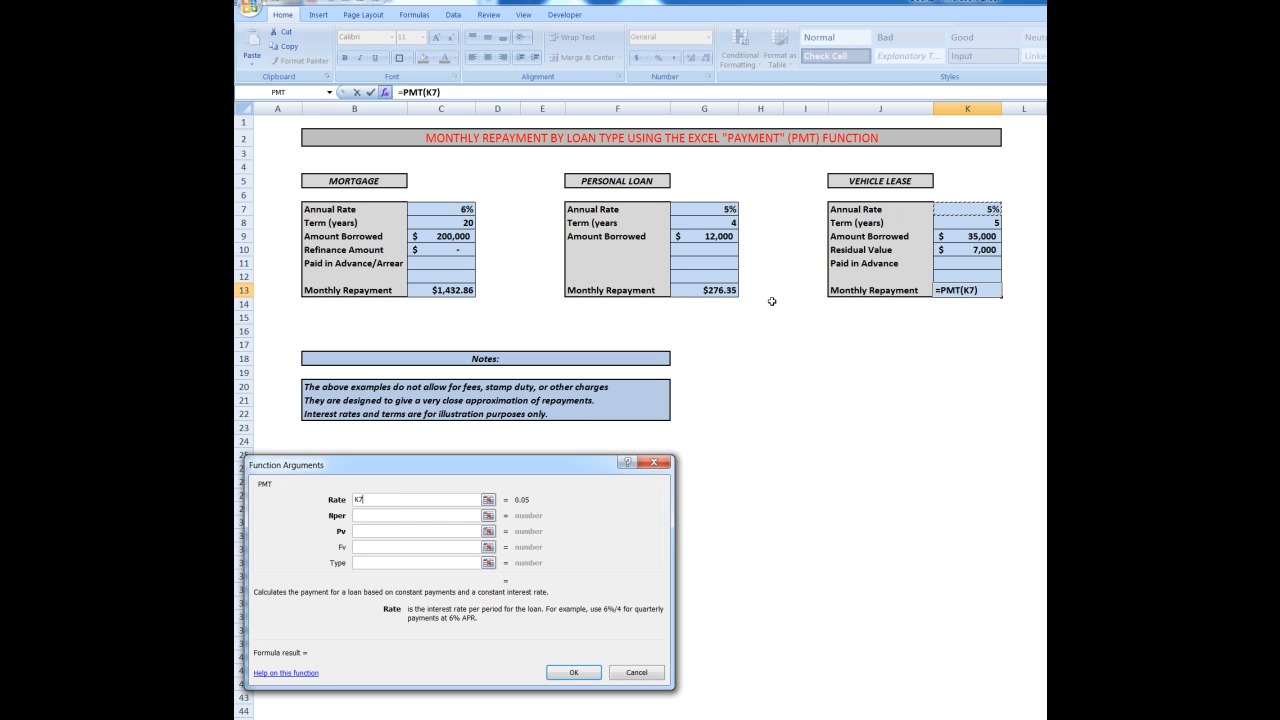
pyautogui.write('/12')
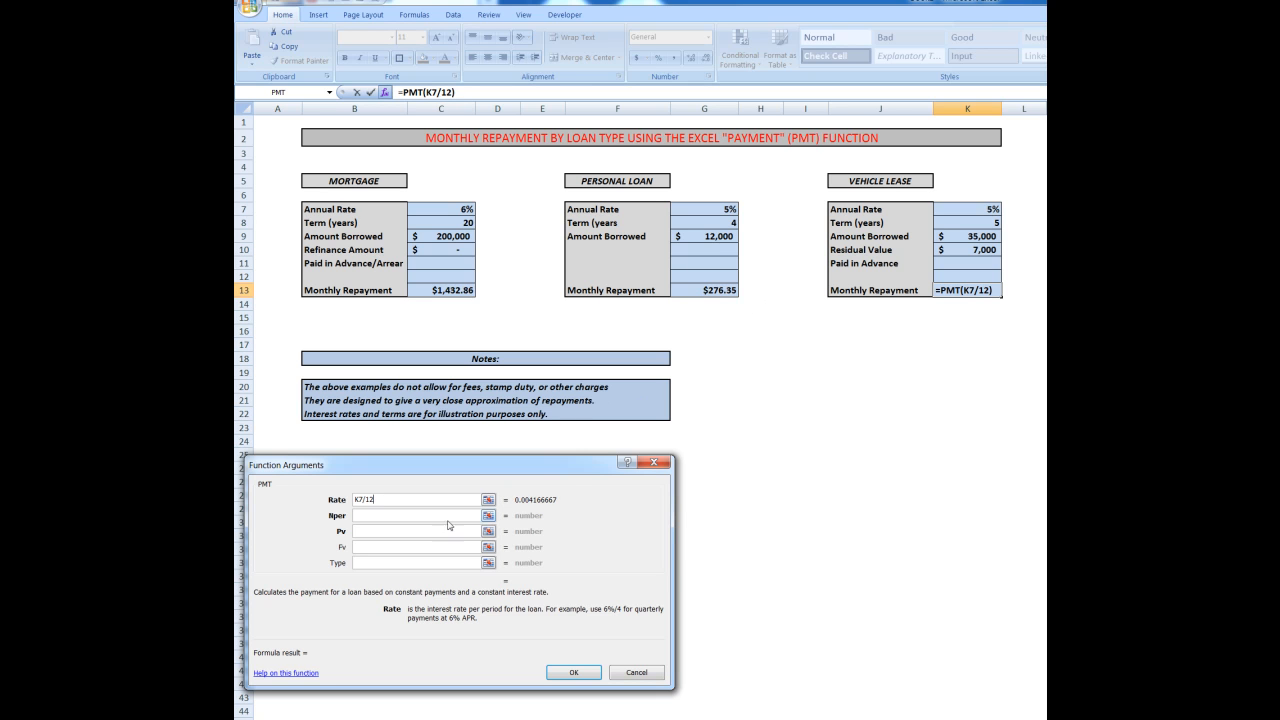
pyautogui.click(416, 516)
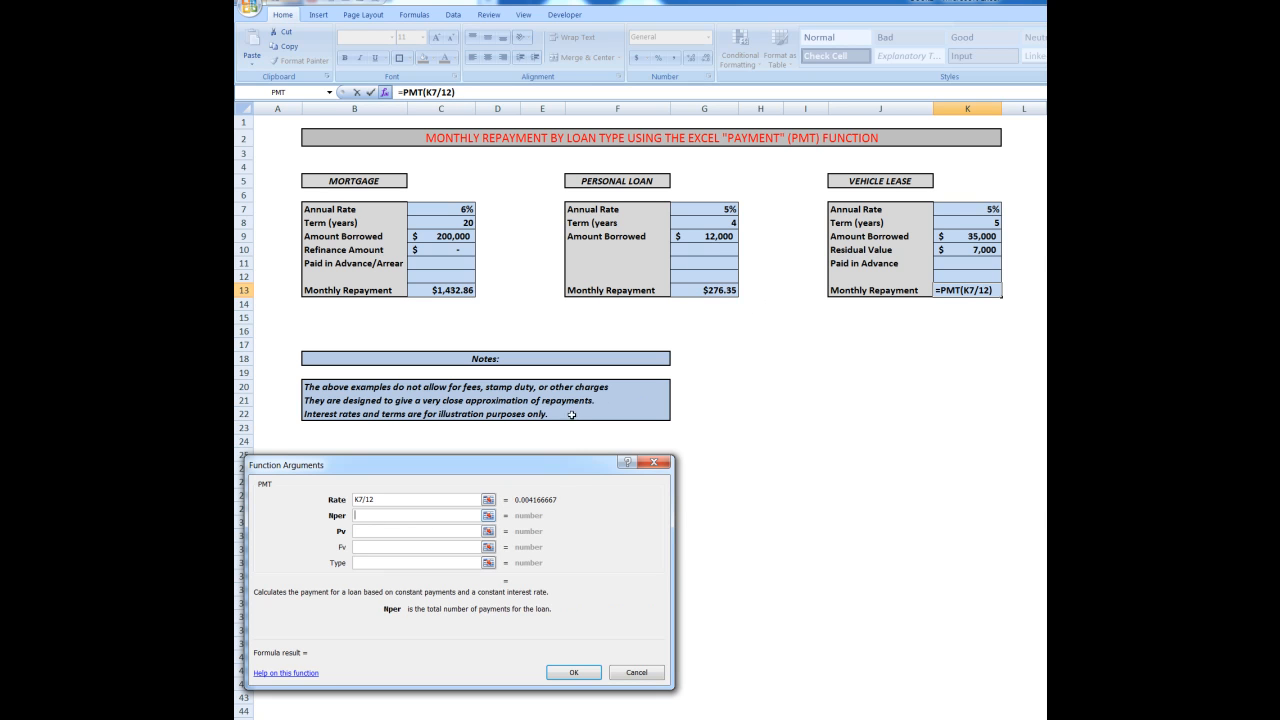
pyautogui.click(966, 222)
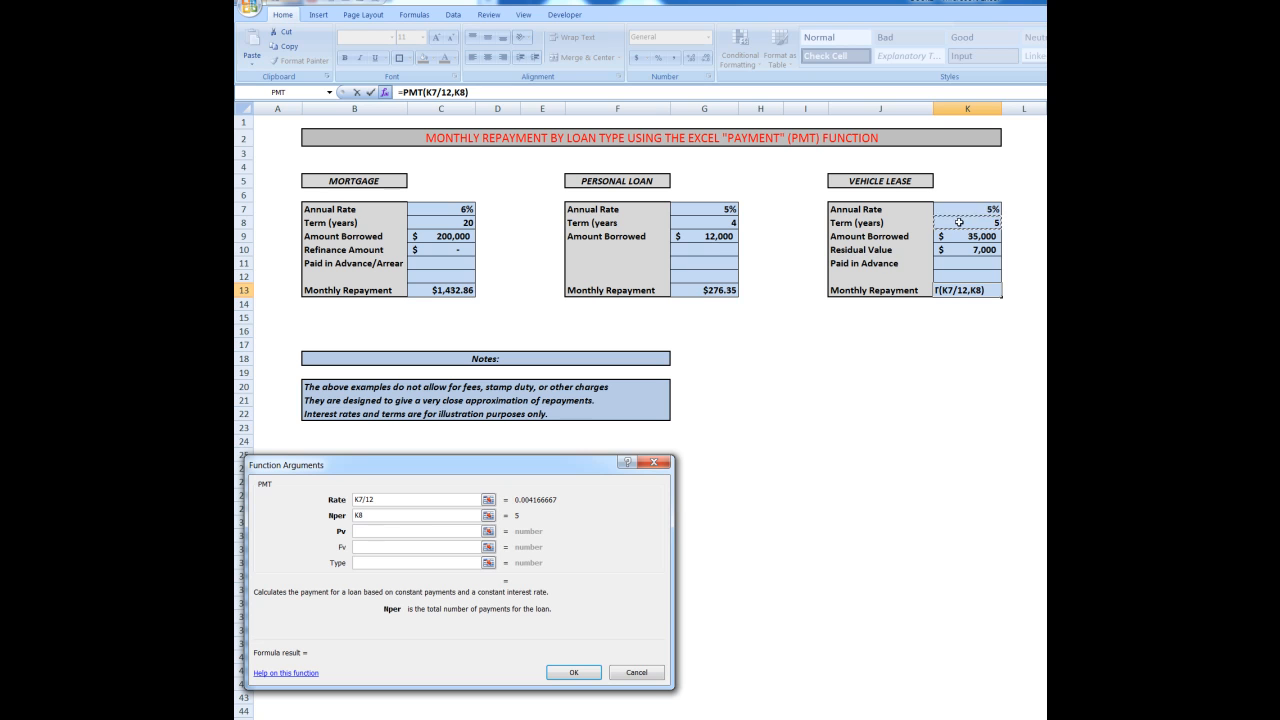
pyautogui.write('*')
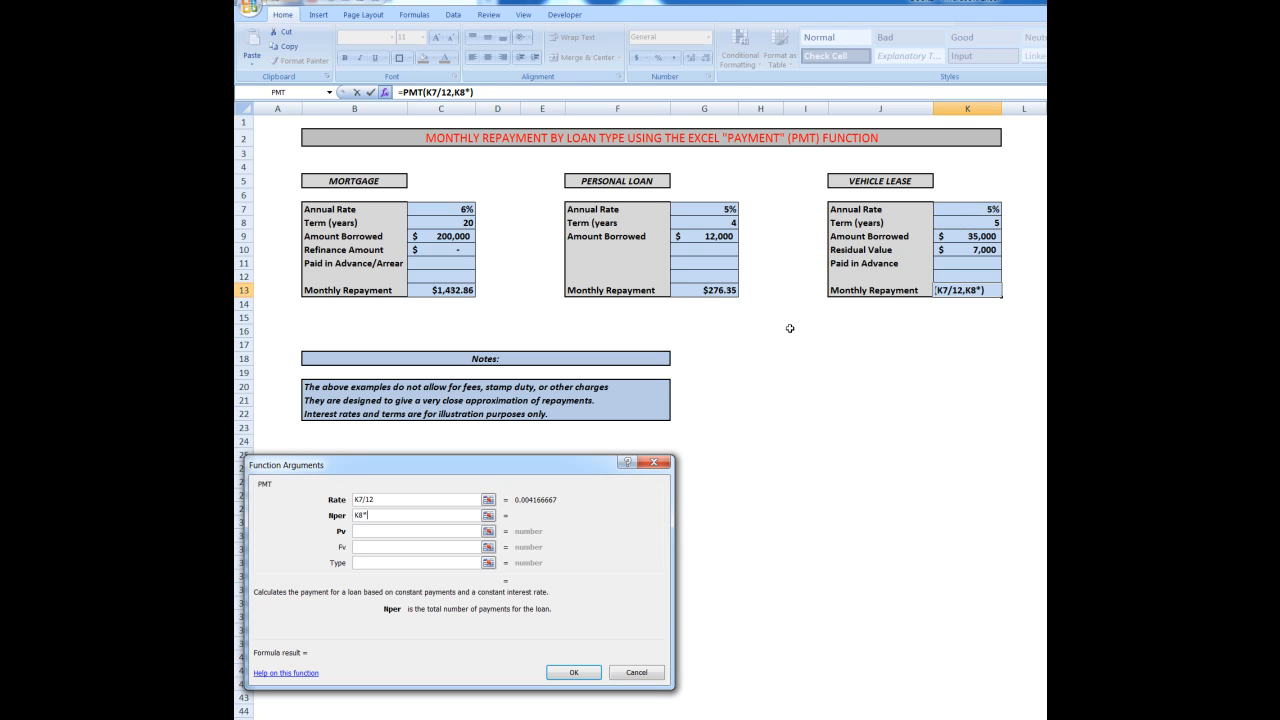
pyautogui.write('12')
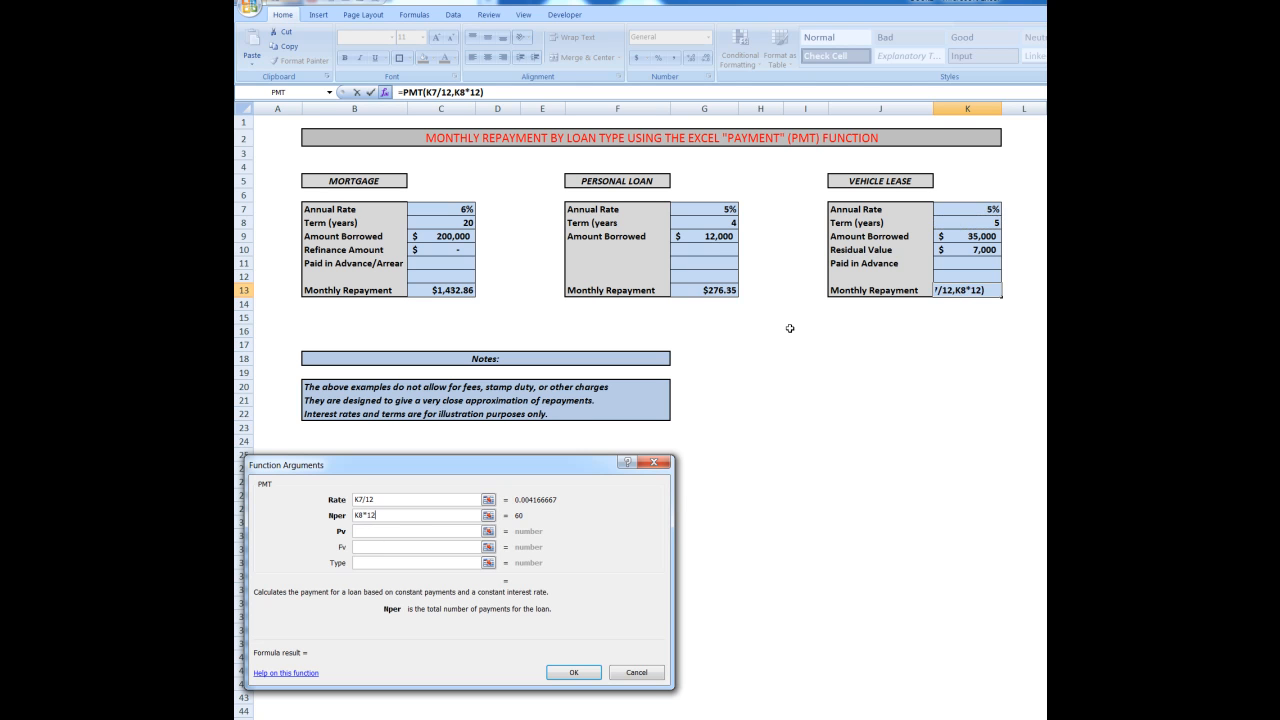
pyautogui.moveTo(800, 344)
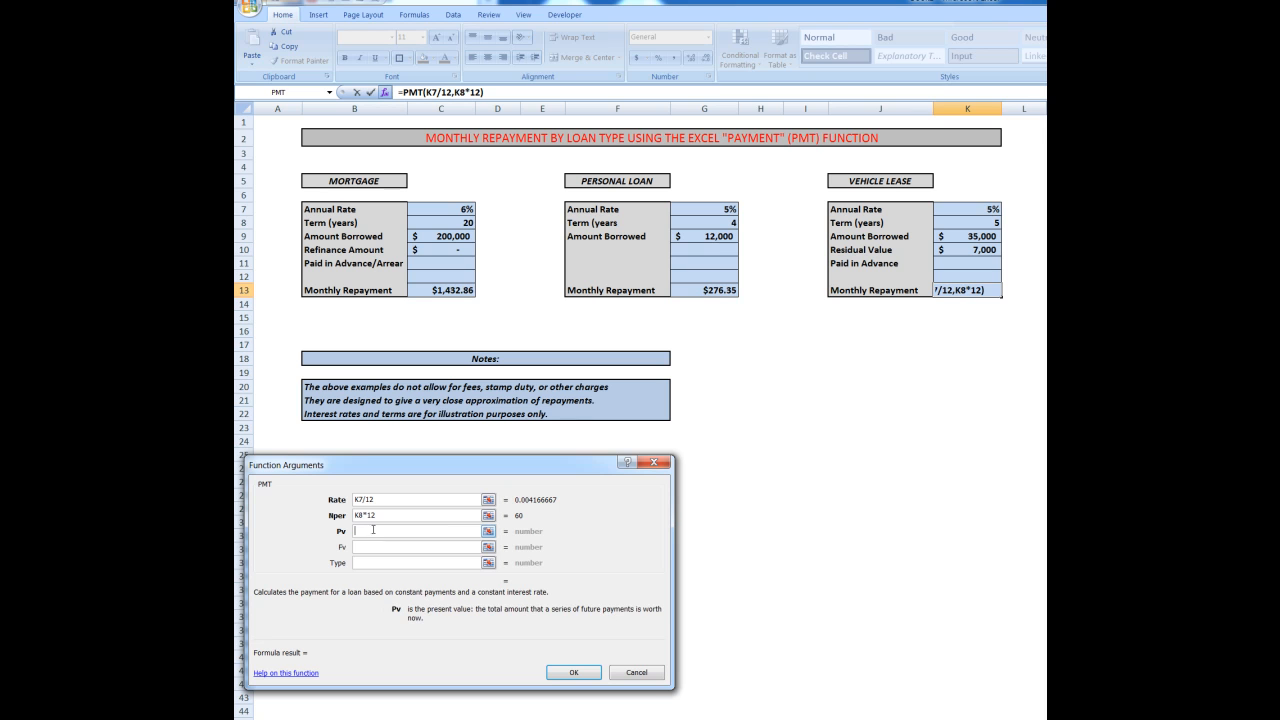
pyautogui.write('K9')
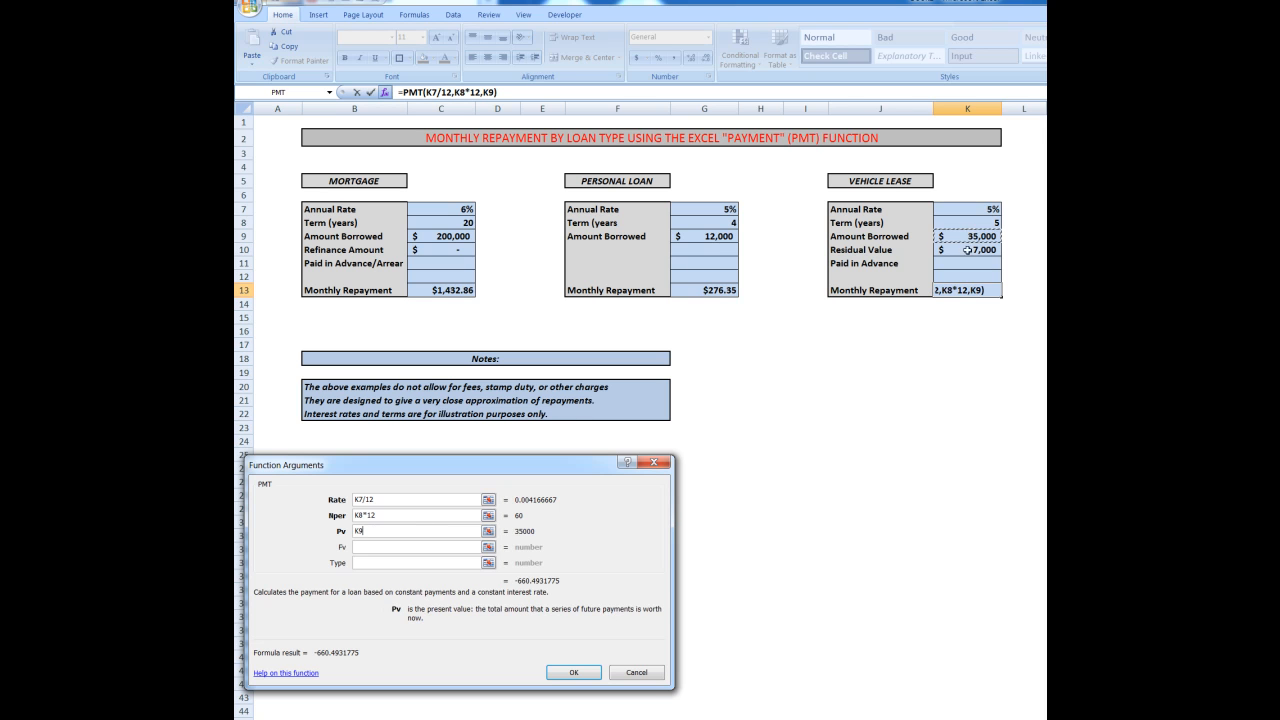
# Add residual value Fv K10 and Type 1, confirming =PMT(K7/12,K8*12,K9,K10,1) giving -$760.26.
pyautogui.click(416, 548)
pyautogui.write('K10')
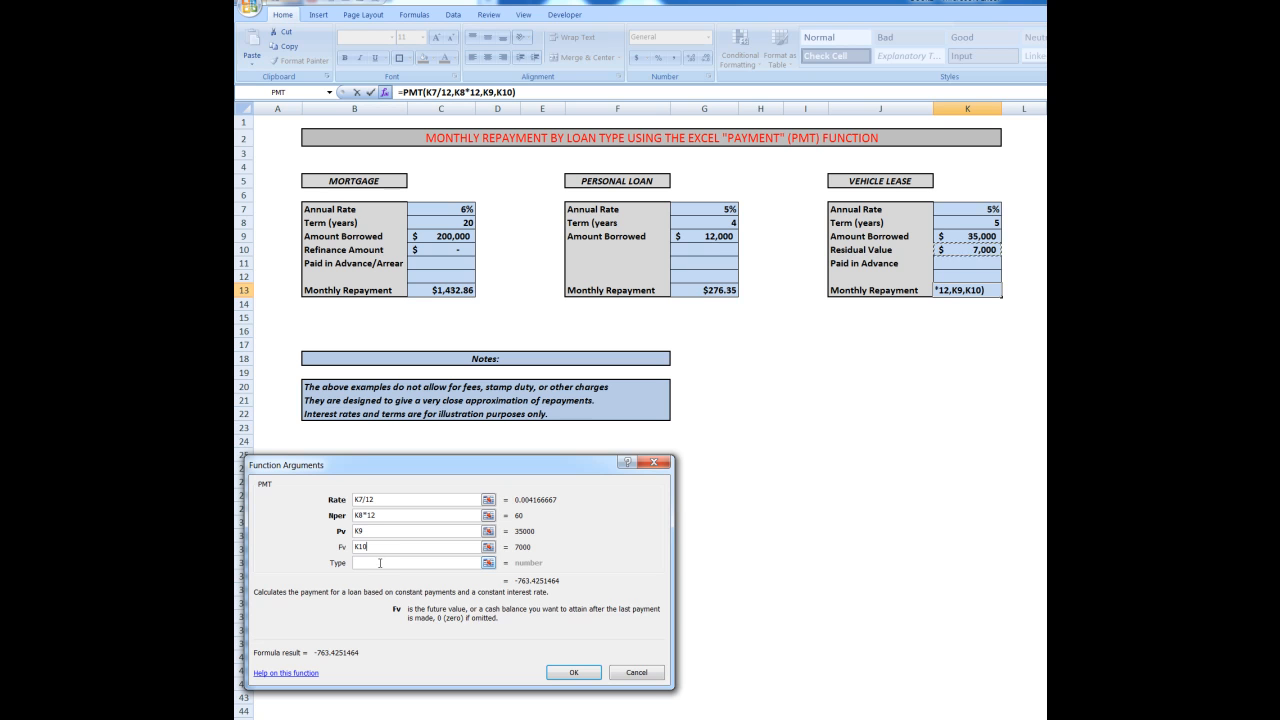
pyautogui.click(416, 562)
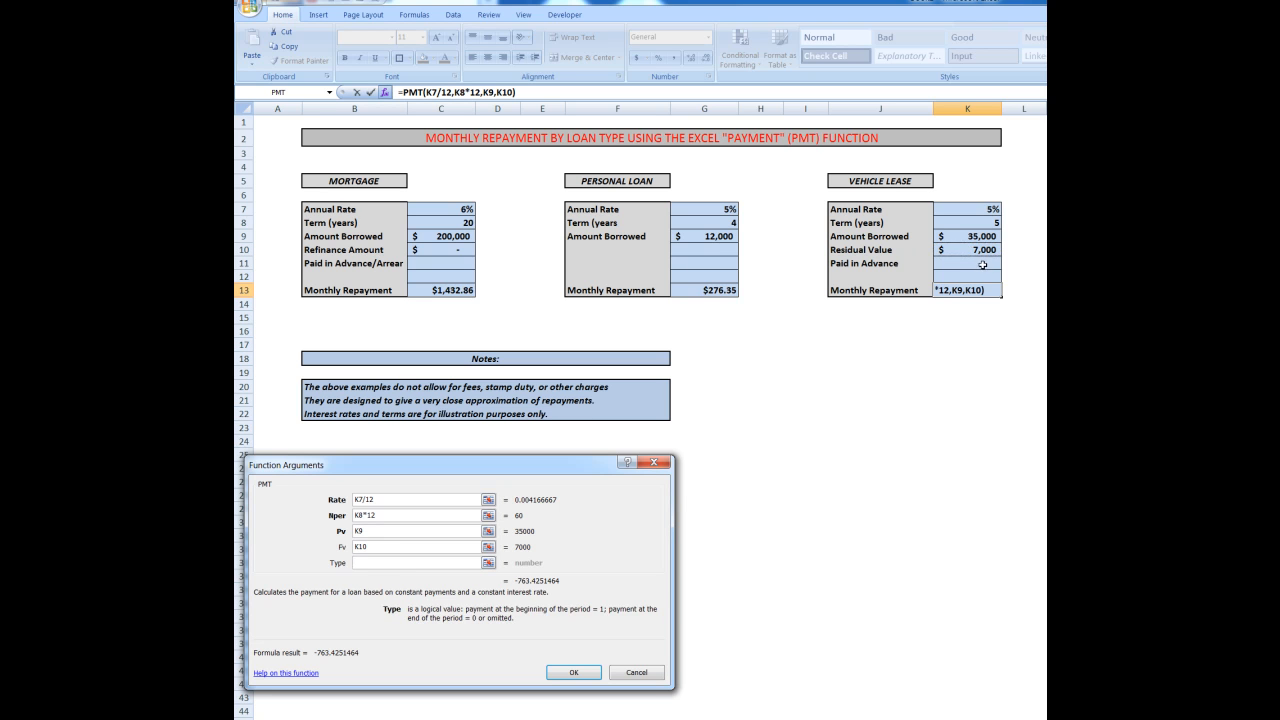
pyautogui.click(968, 264)
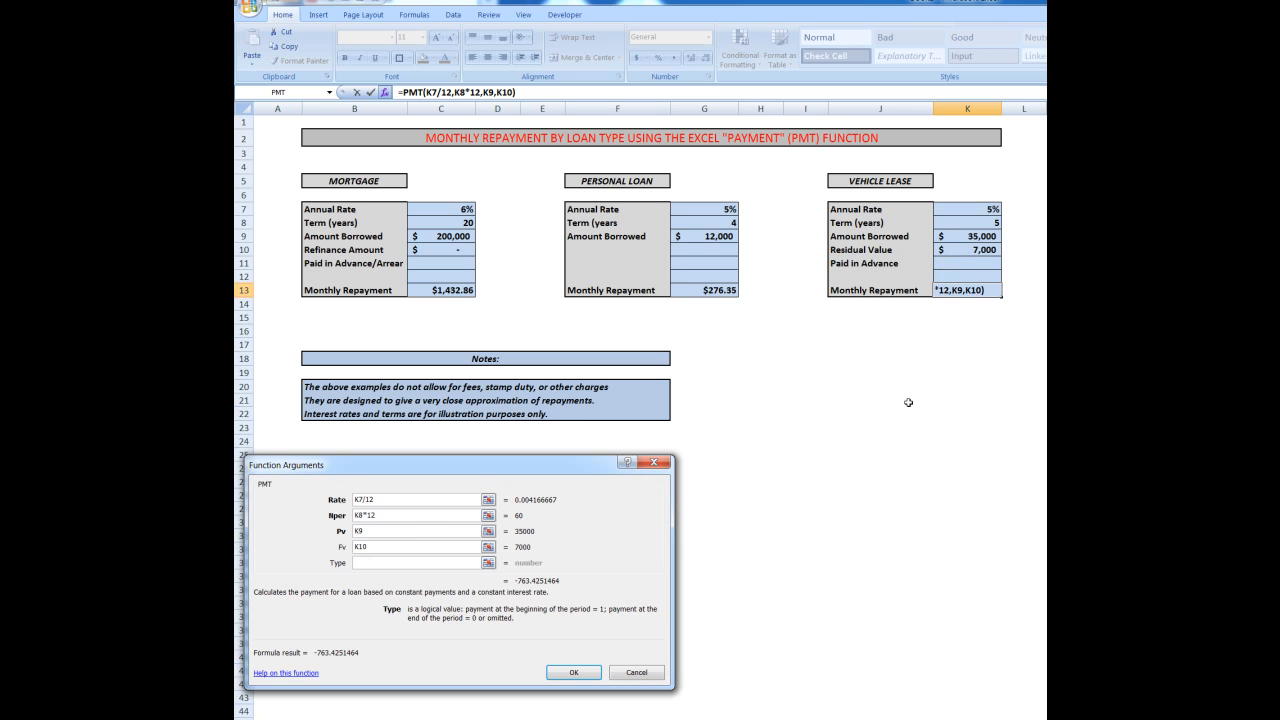
pyautogui.write('1')
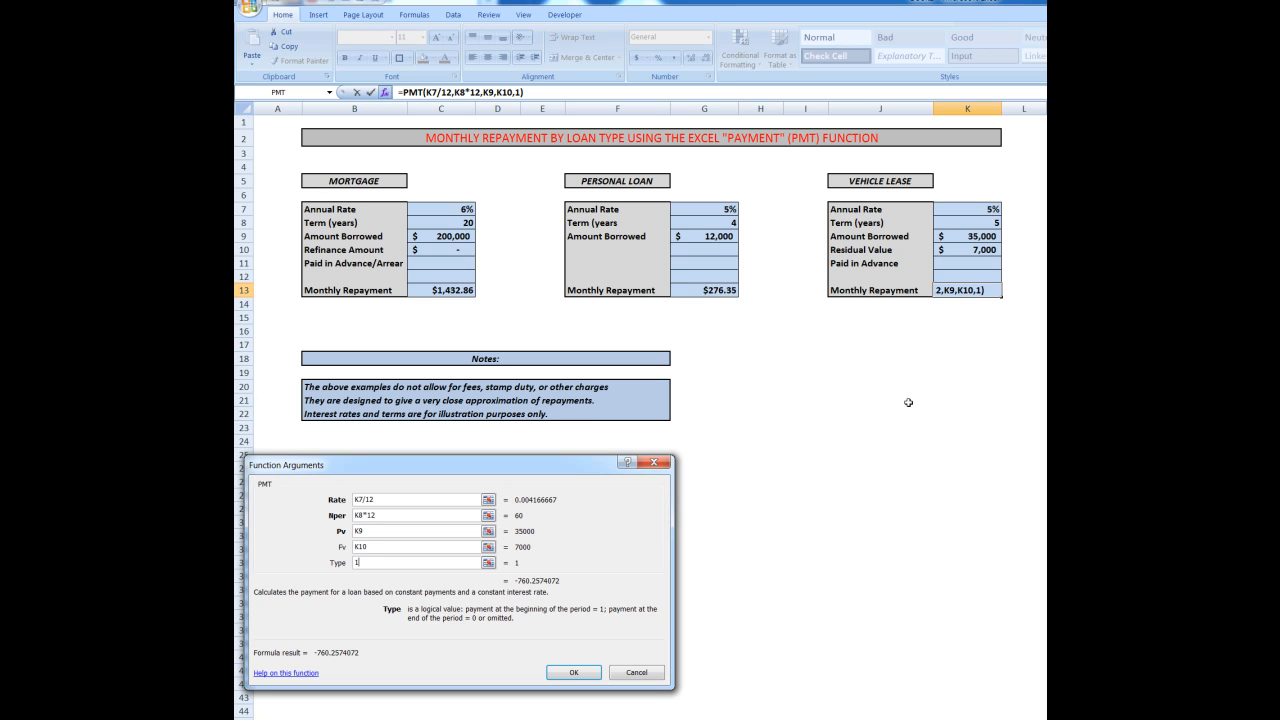
pyautogui.moveTo(388, 592)
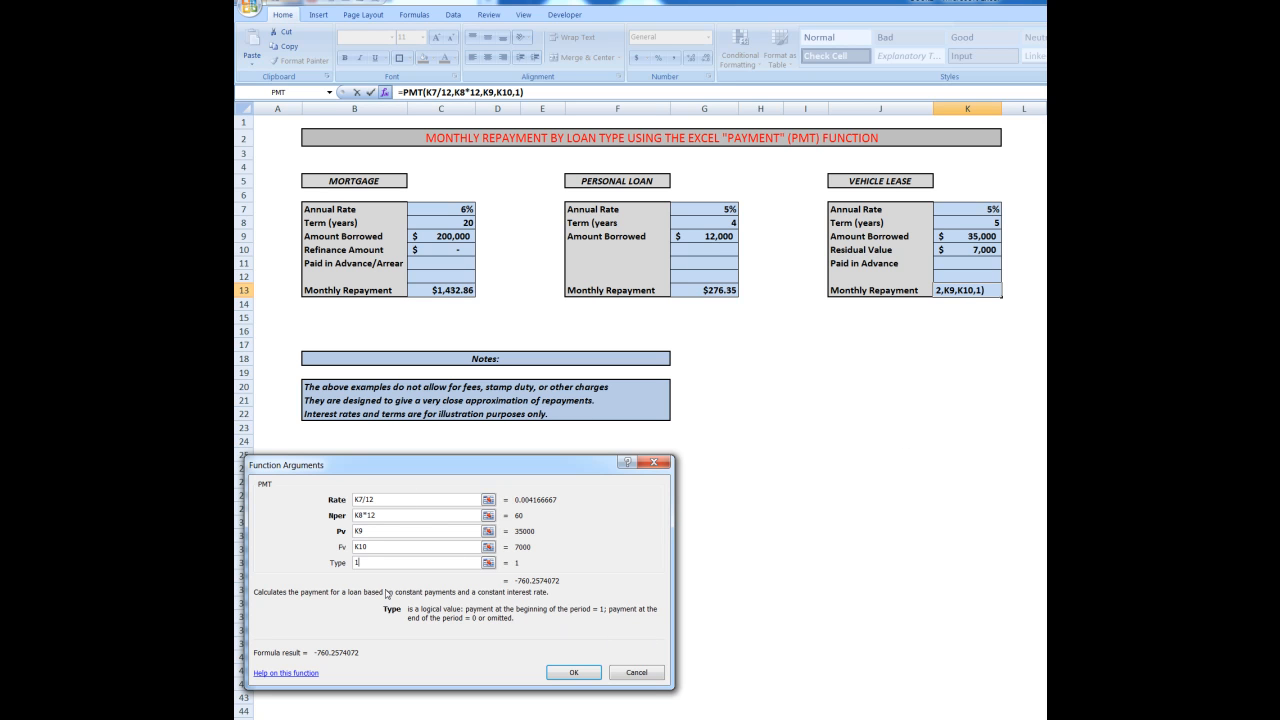
pyautogui.click(572, 672)
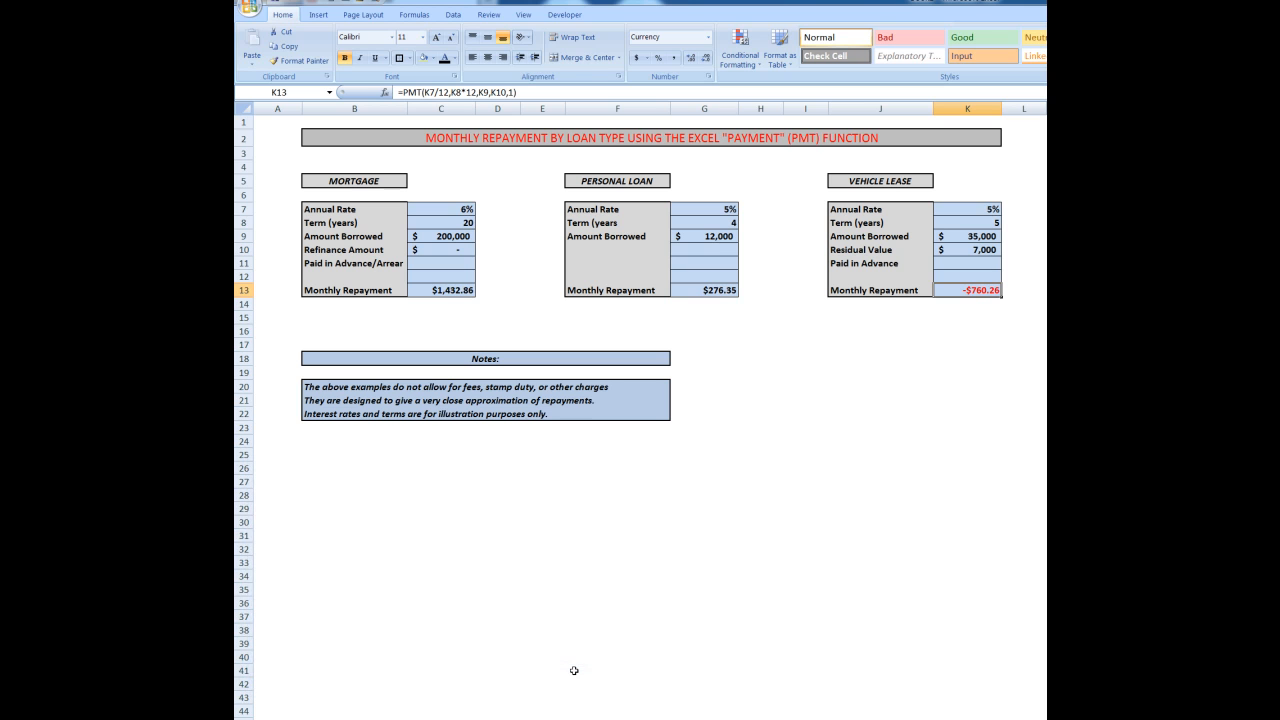
pyautogui.moveTo(480, 156)
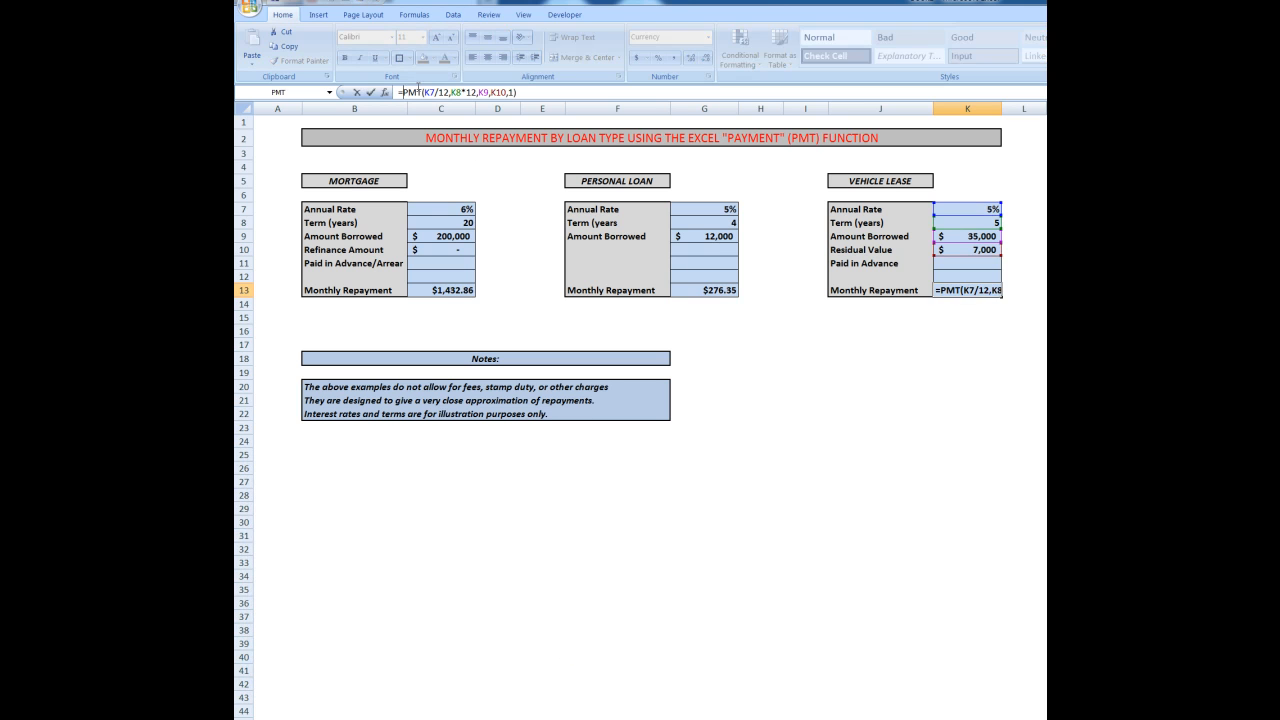
# Wrap K13's PMT formula in ABS() so the lease repayment shows a positive $760.26.
pyautogui.write('abs')
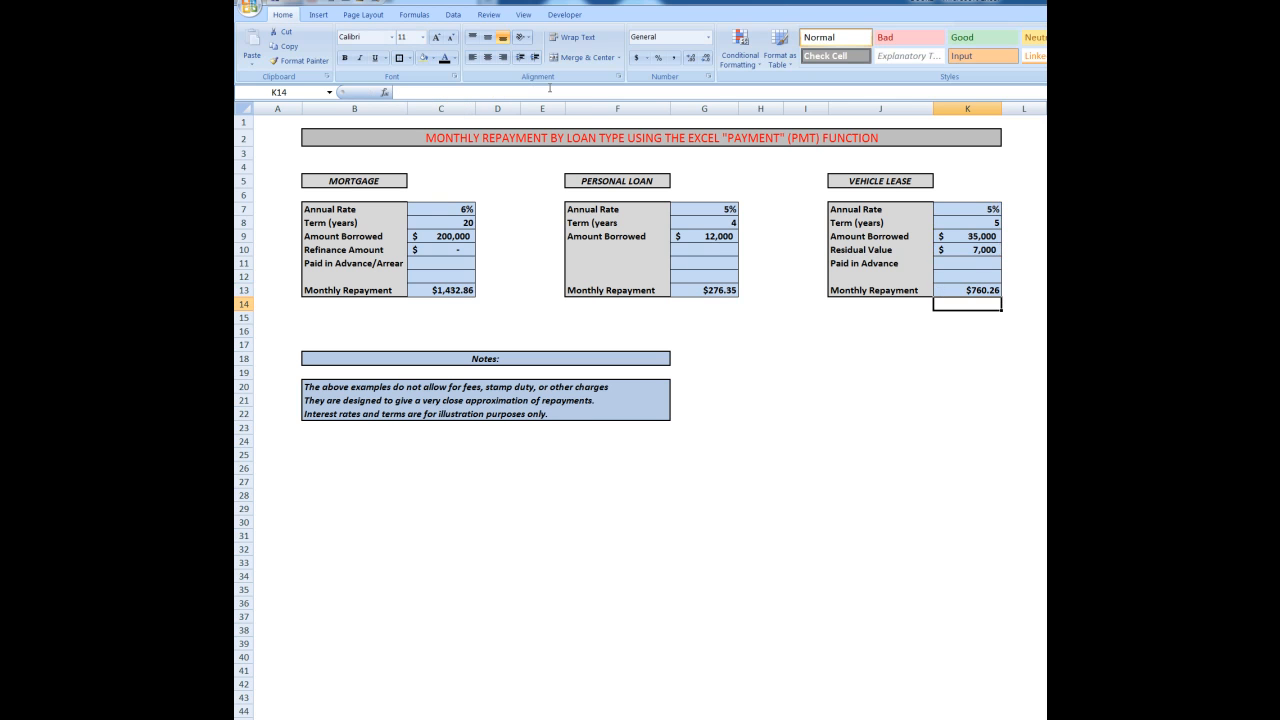
pyautogui.moveTo(778, 254)
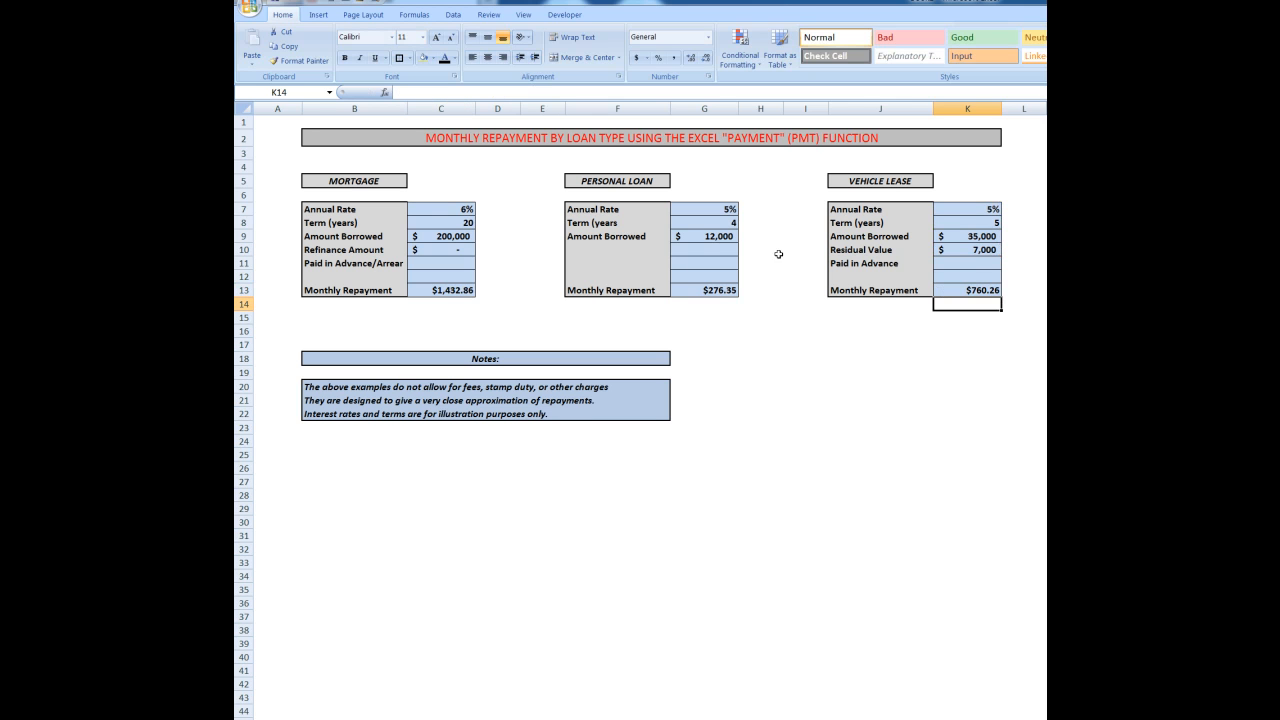
pyautogui.moveTo(548, 344)
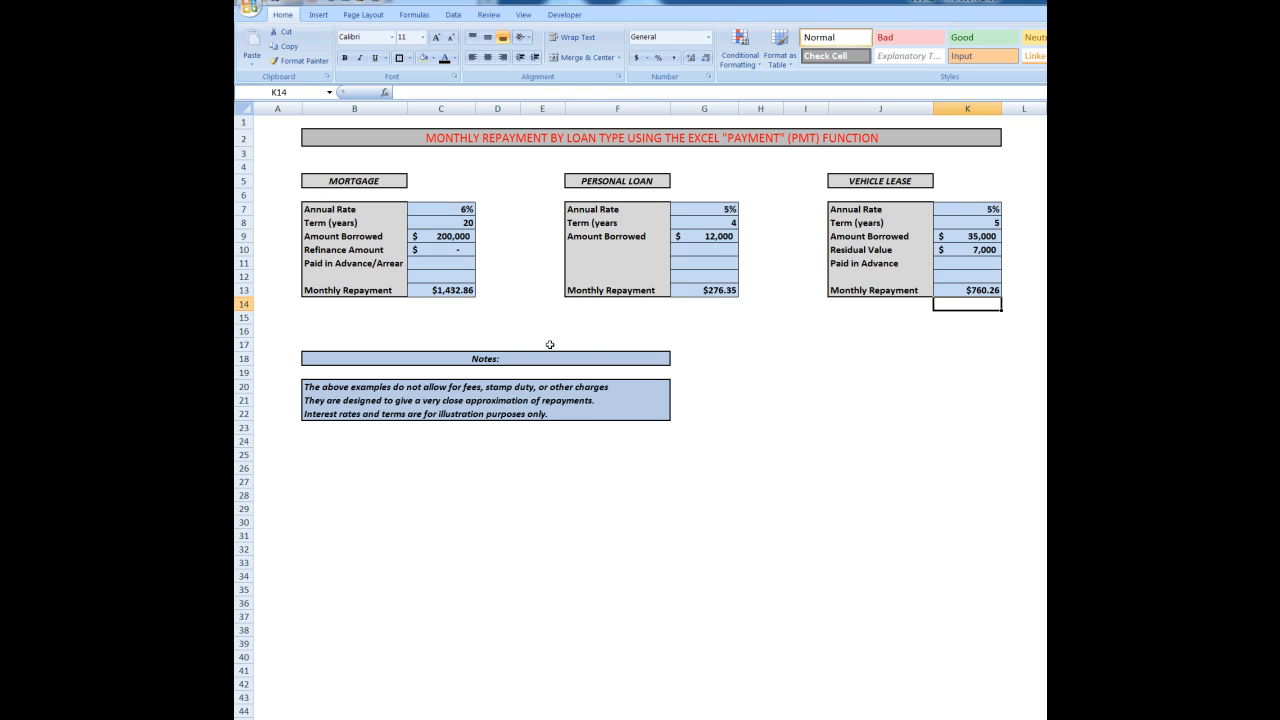
pyautogui.moveTo(336, 388)
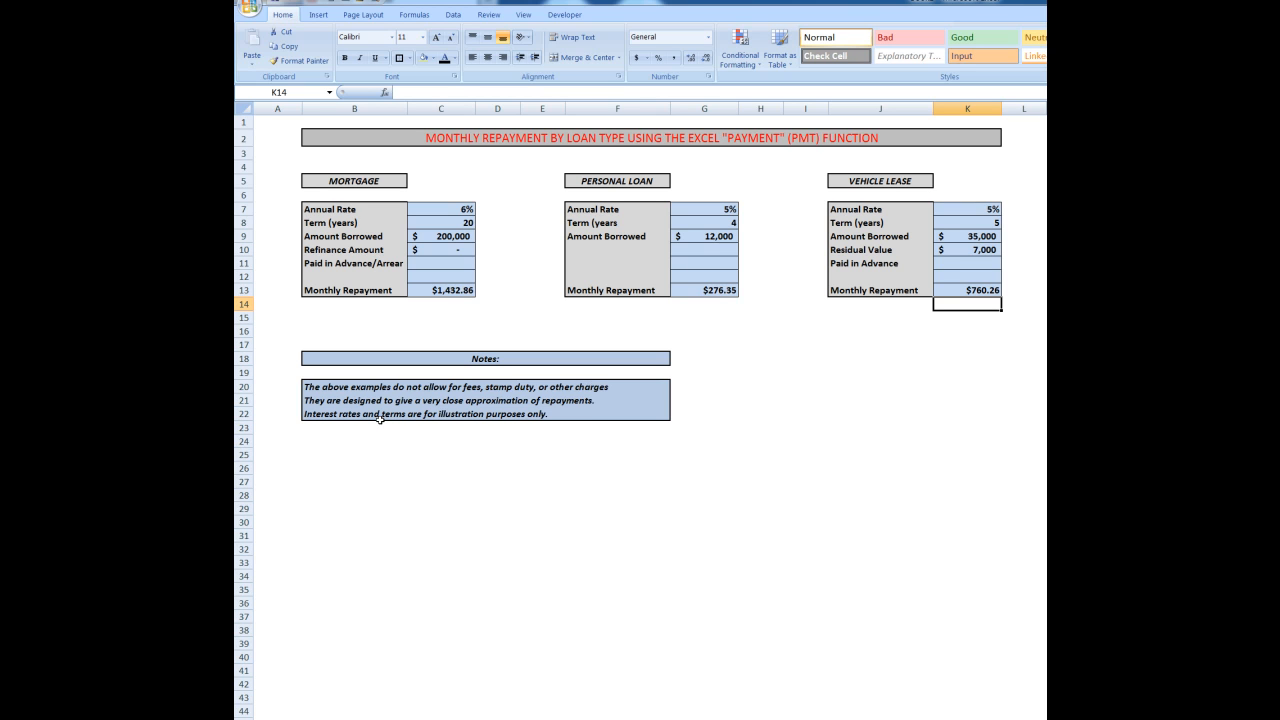
pyautogui.moveTo(380, 420)
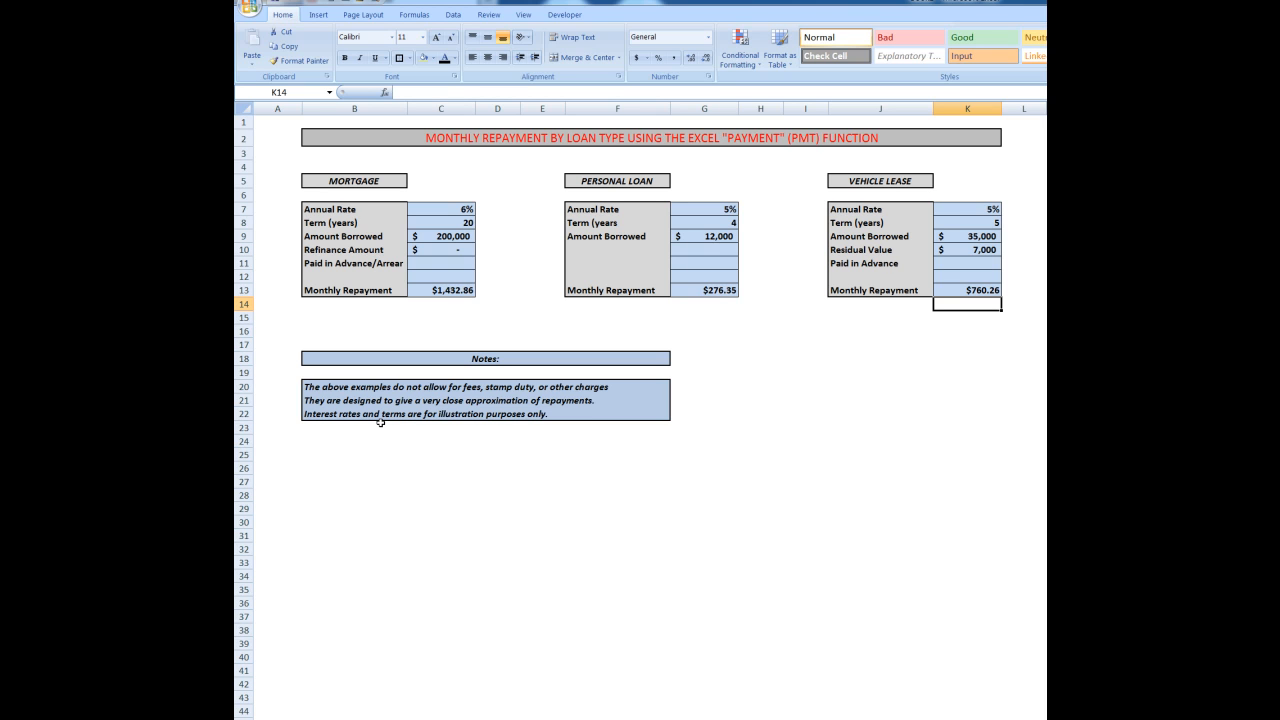
pyautogui.moveTo(348, 430)
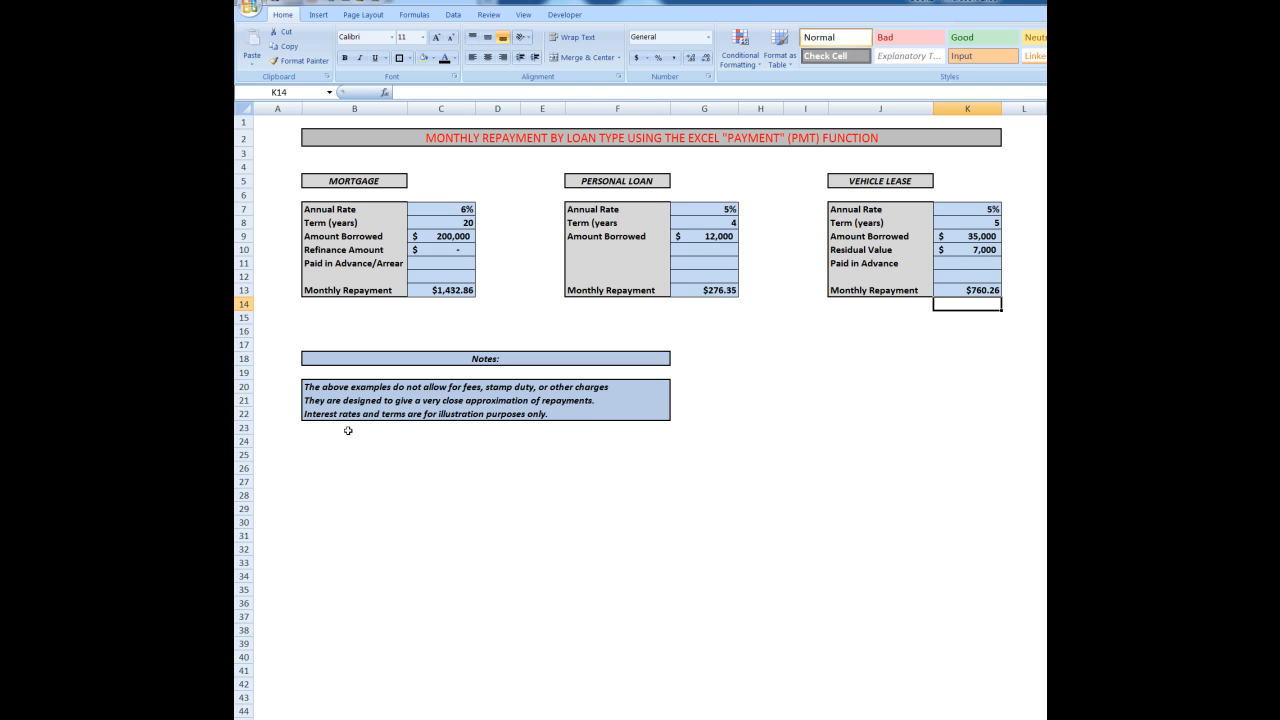